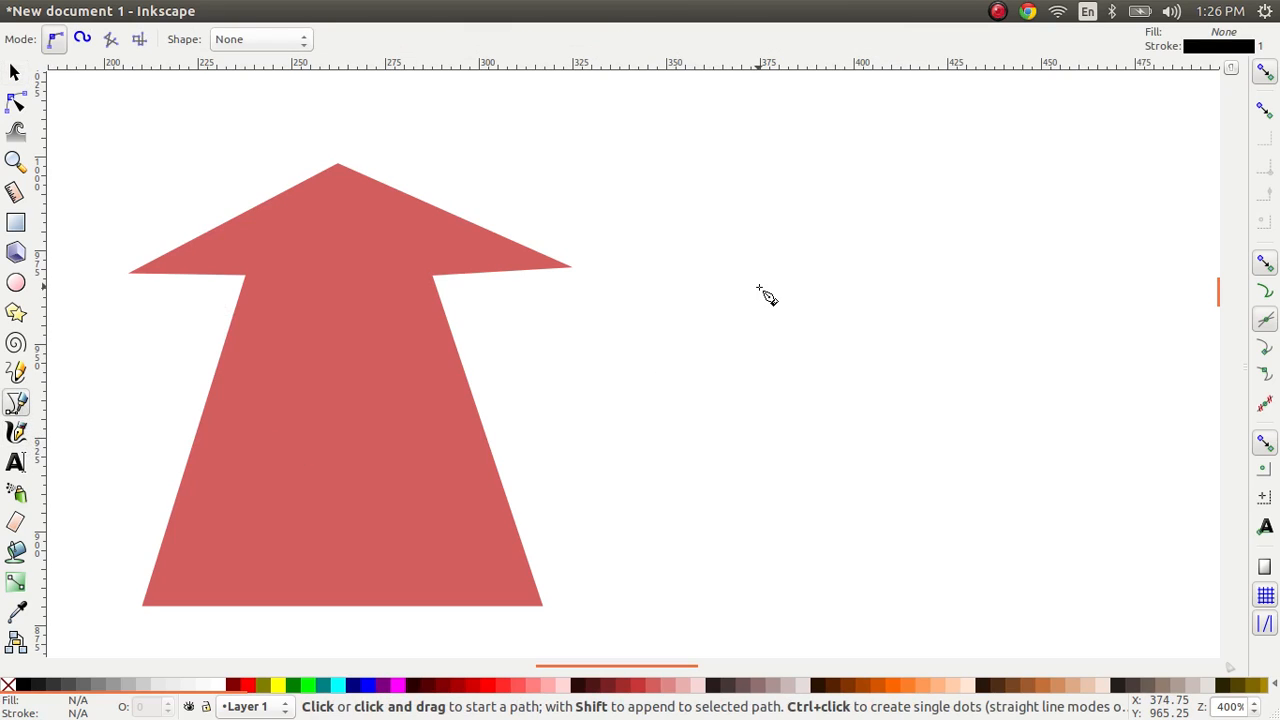
Step: Place the first node of the new arrow body outline beside the red arrow
left_click(770, 280)
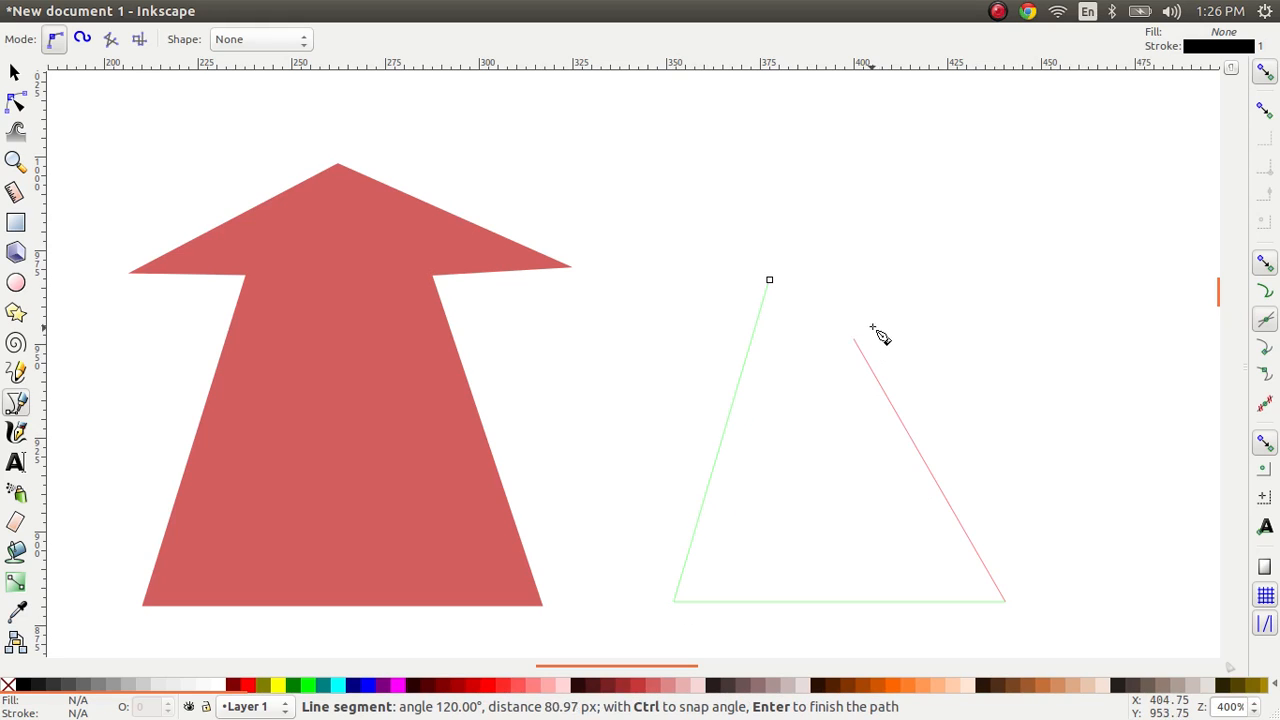
mouse_move(871, 280)
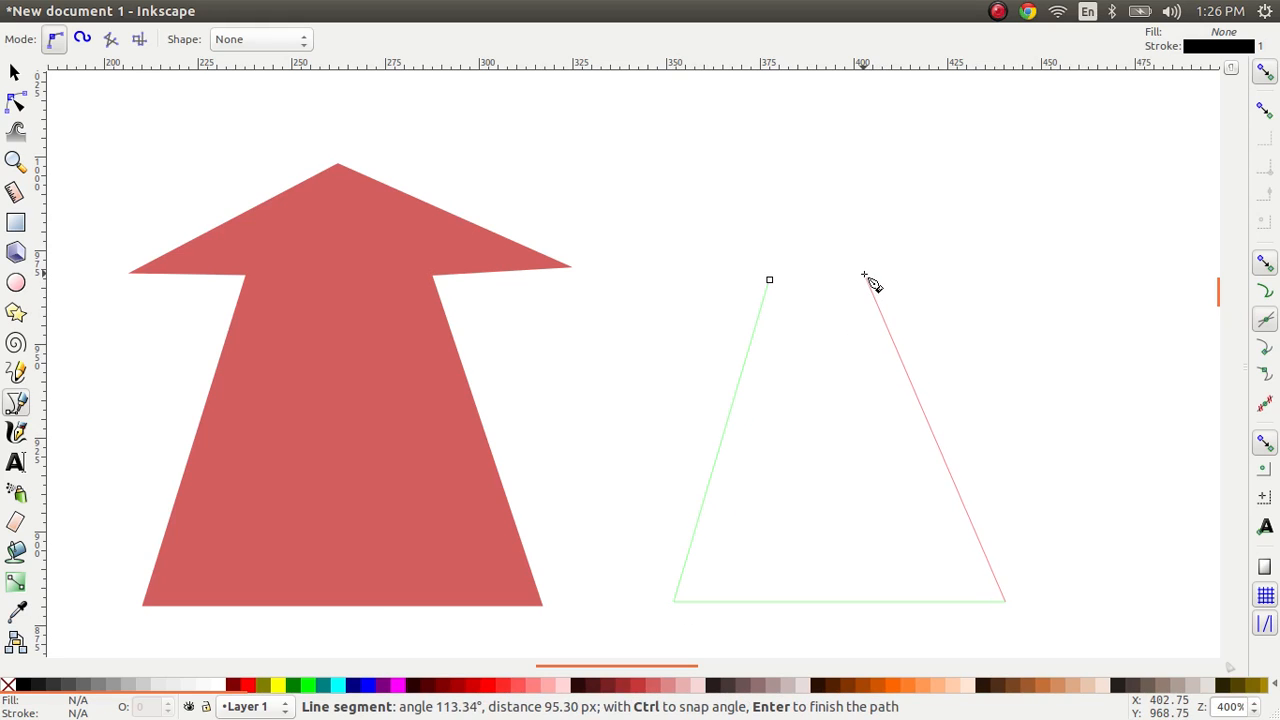
mouse_move(884, 282)
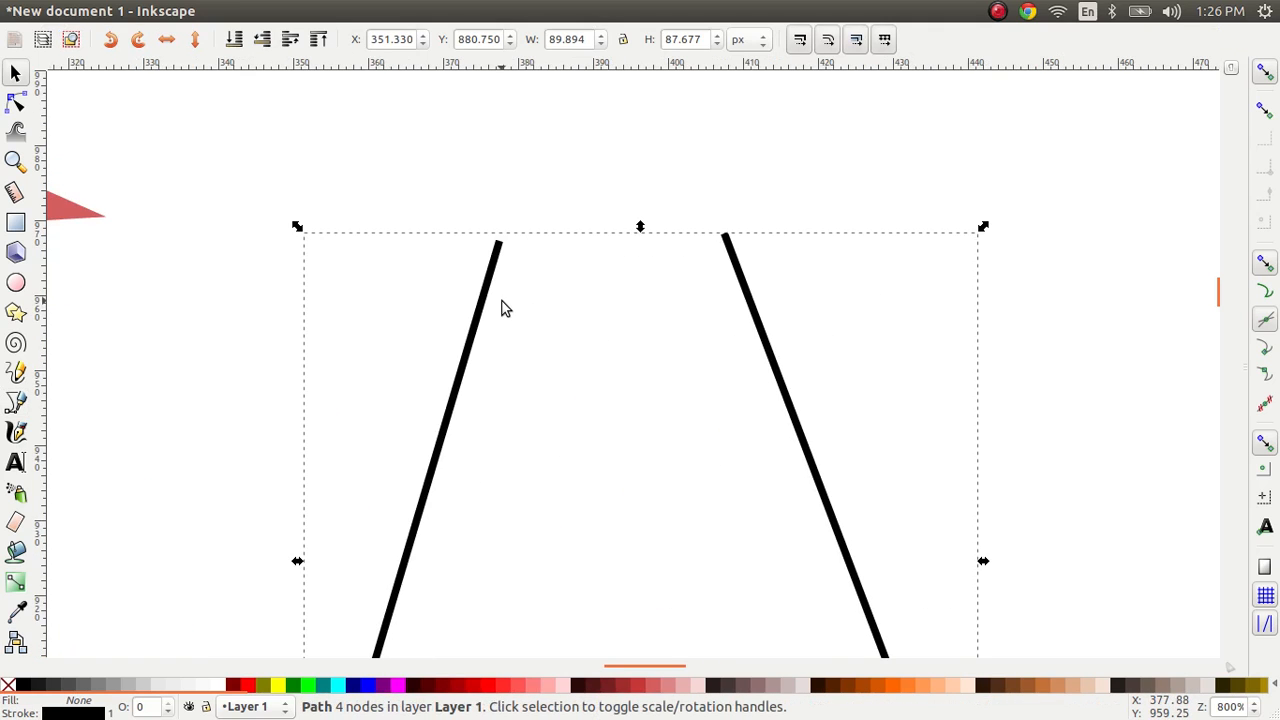
Step: Select the two top end nodes and align them to a common horizontal line
left_click(16, 102)
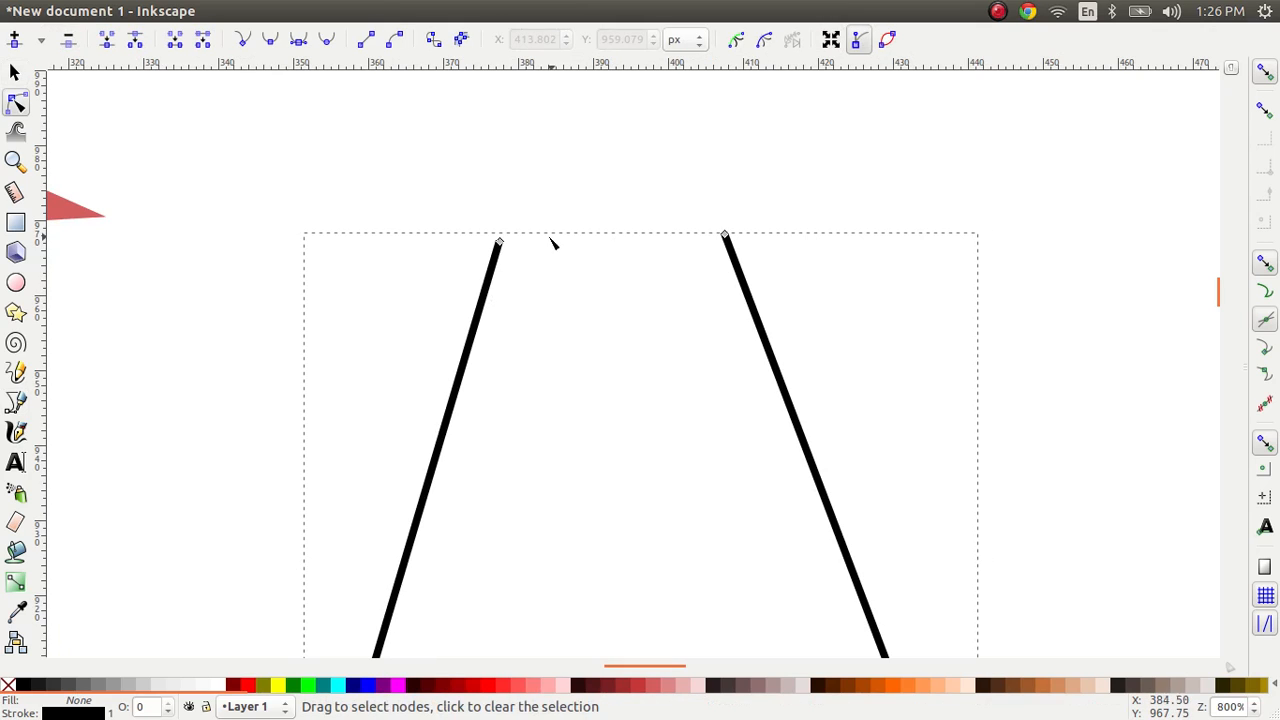
mouse_move(510, 258)
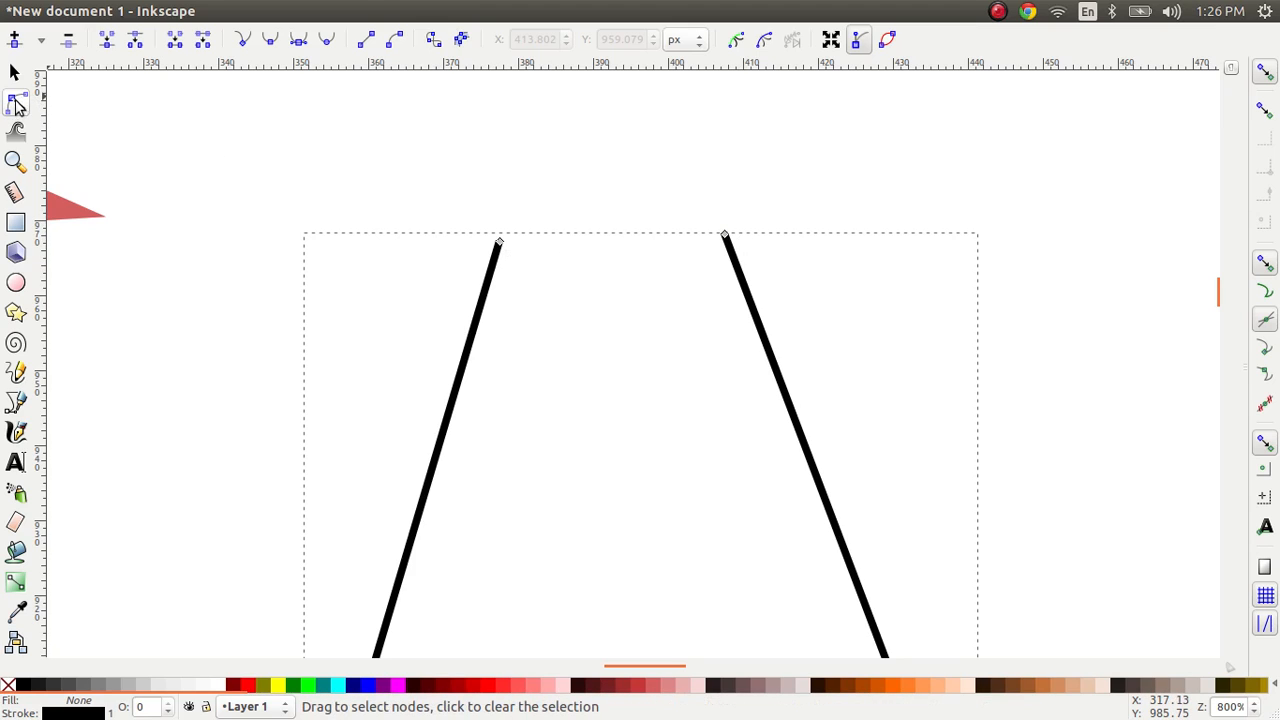
mouse_move(14, 103)
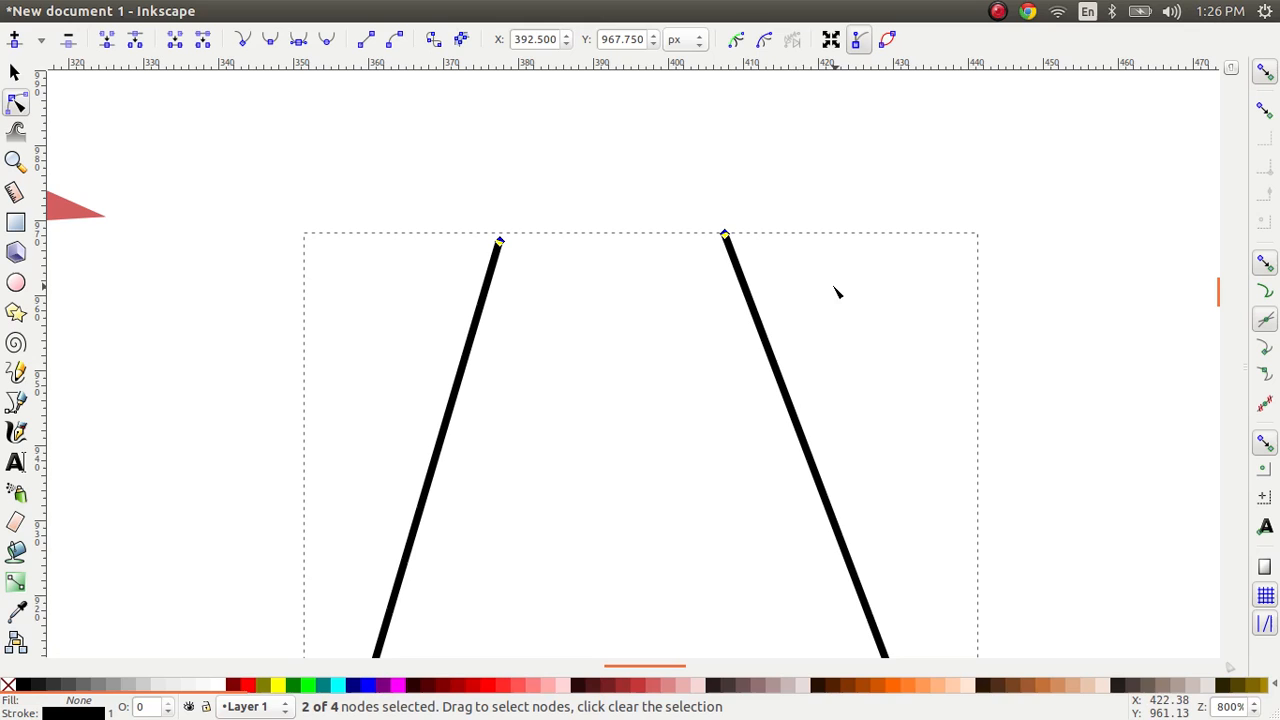
left_click(244, 11)
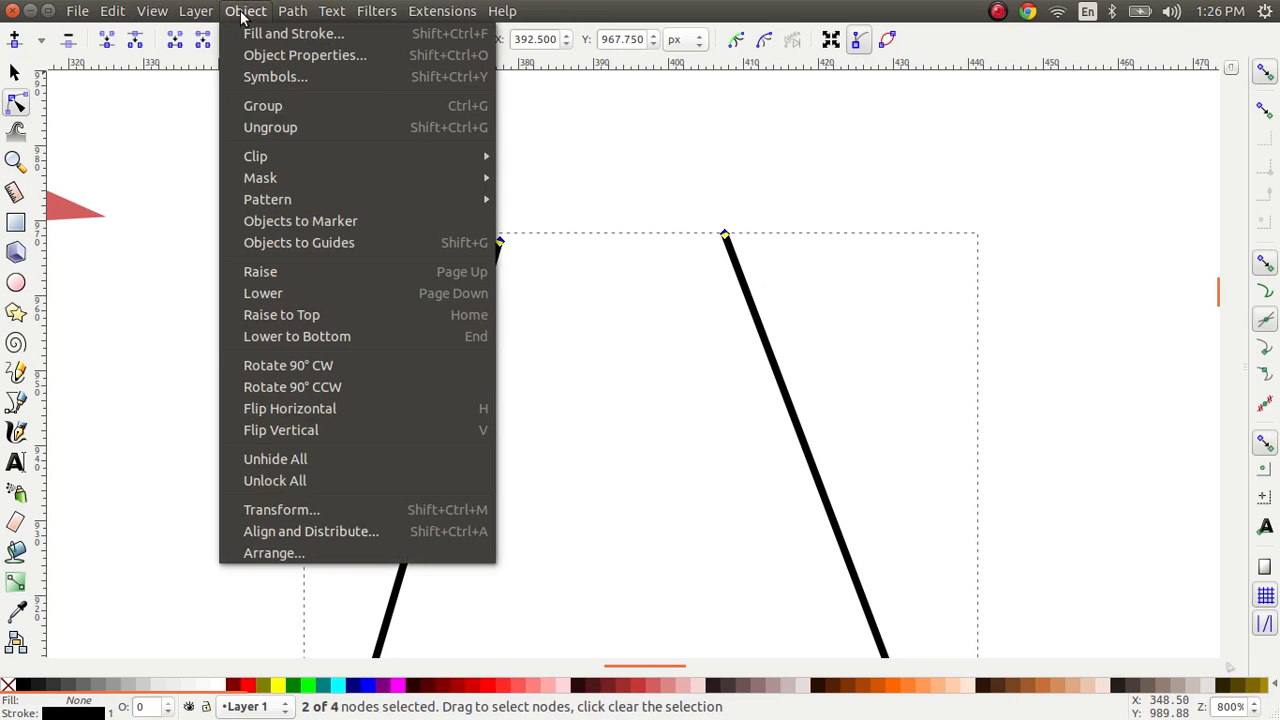
left_click(311, 531)
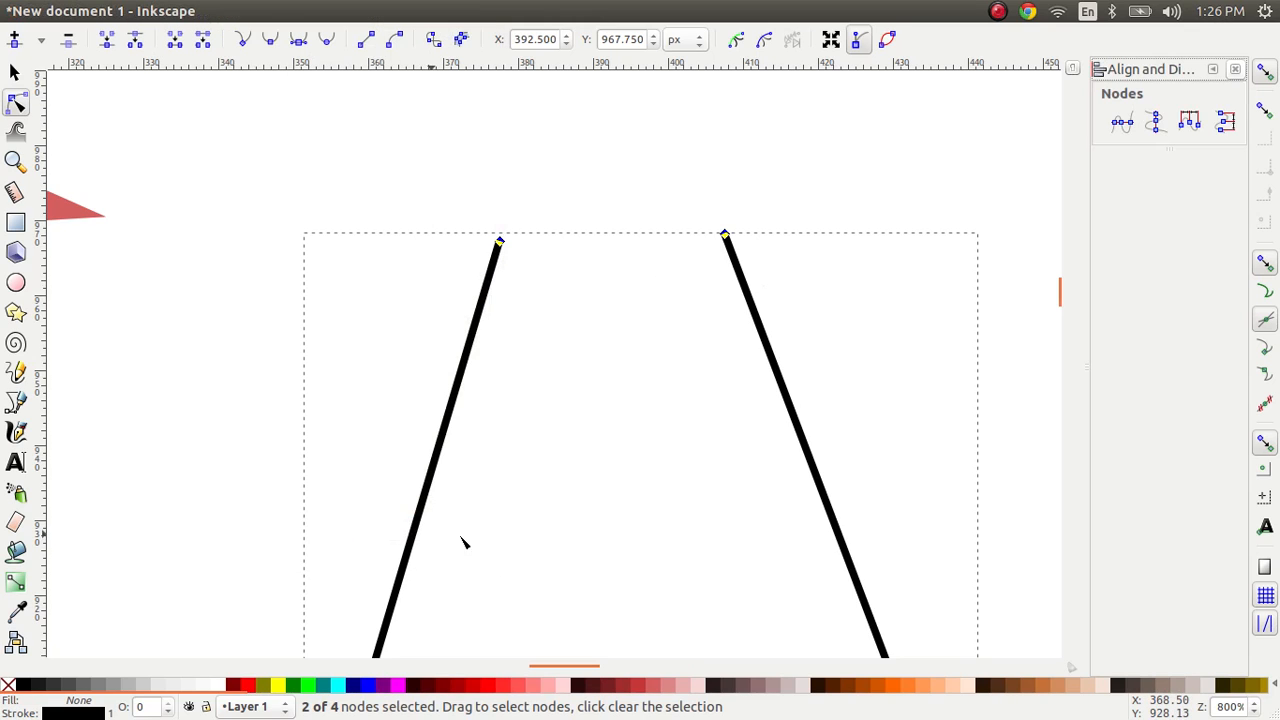
mouse_move(1116, 122)
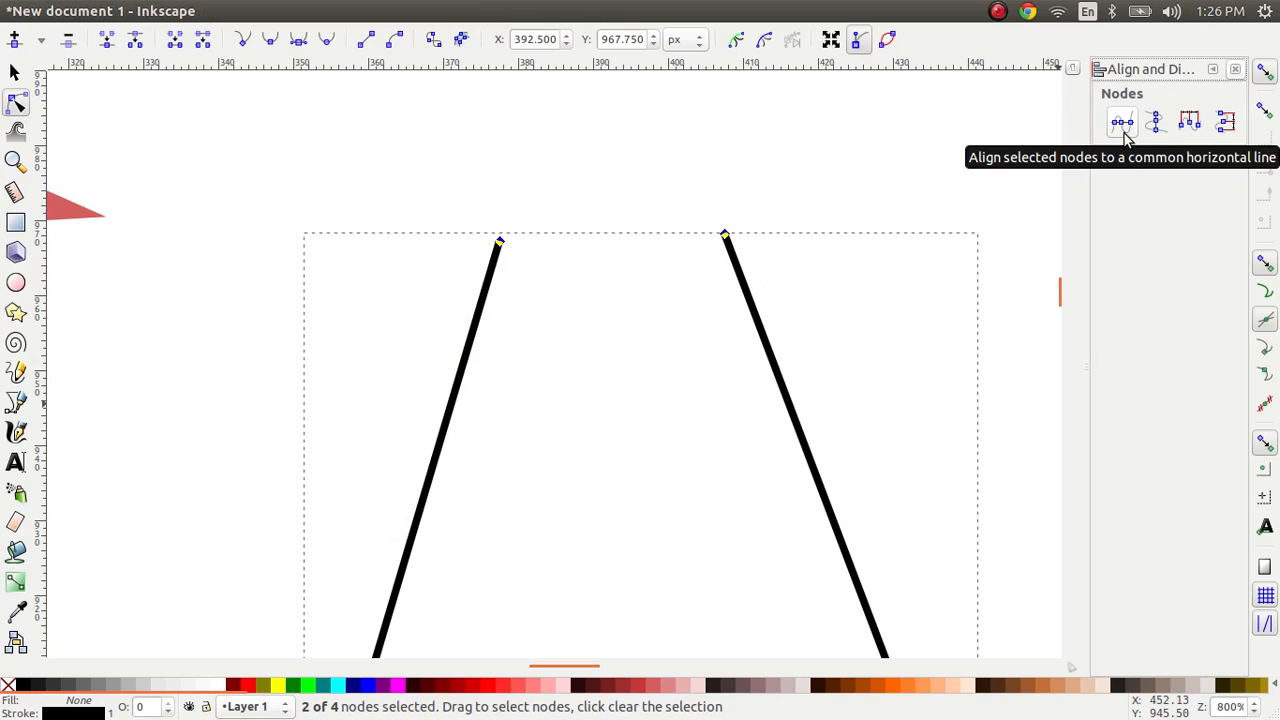
left_click(1113, 123)
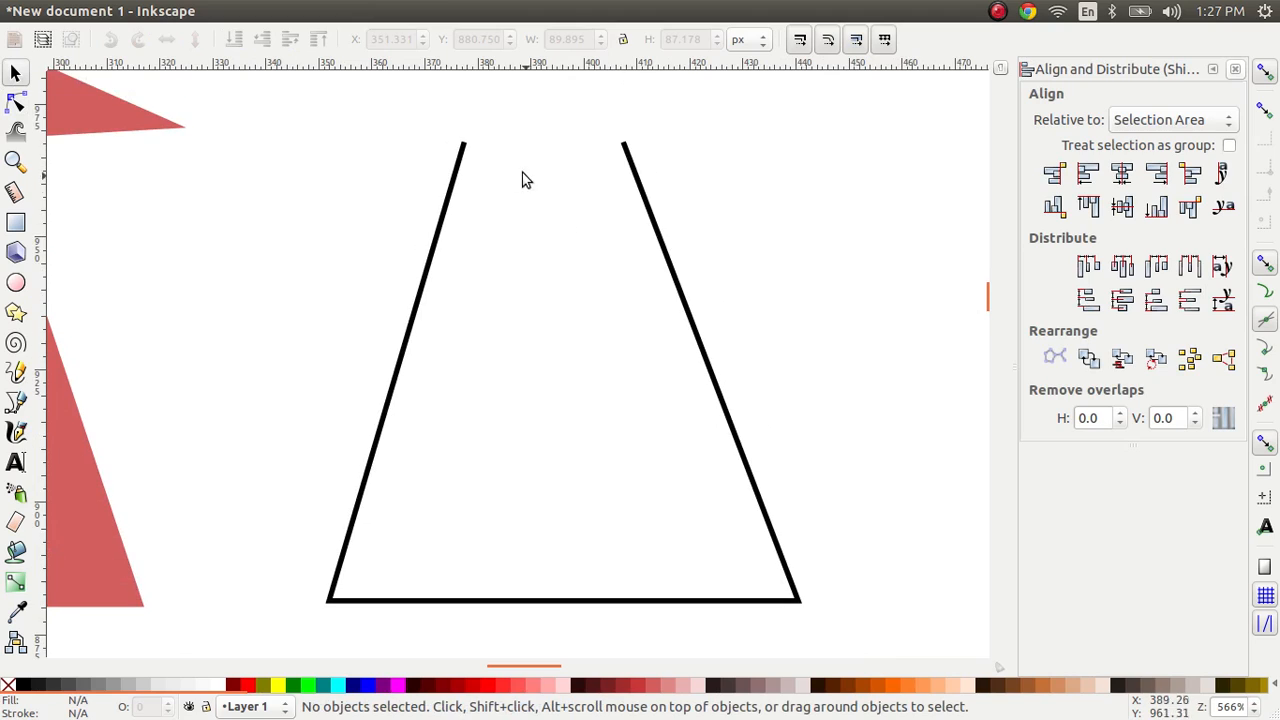
mouse_move(398, 568)
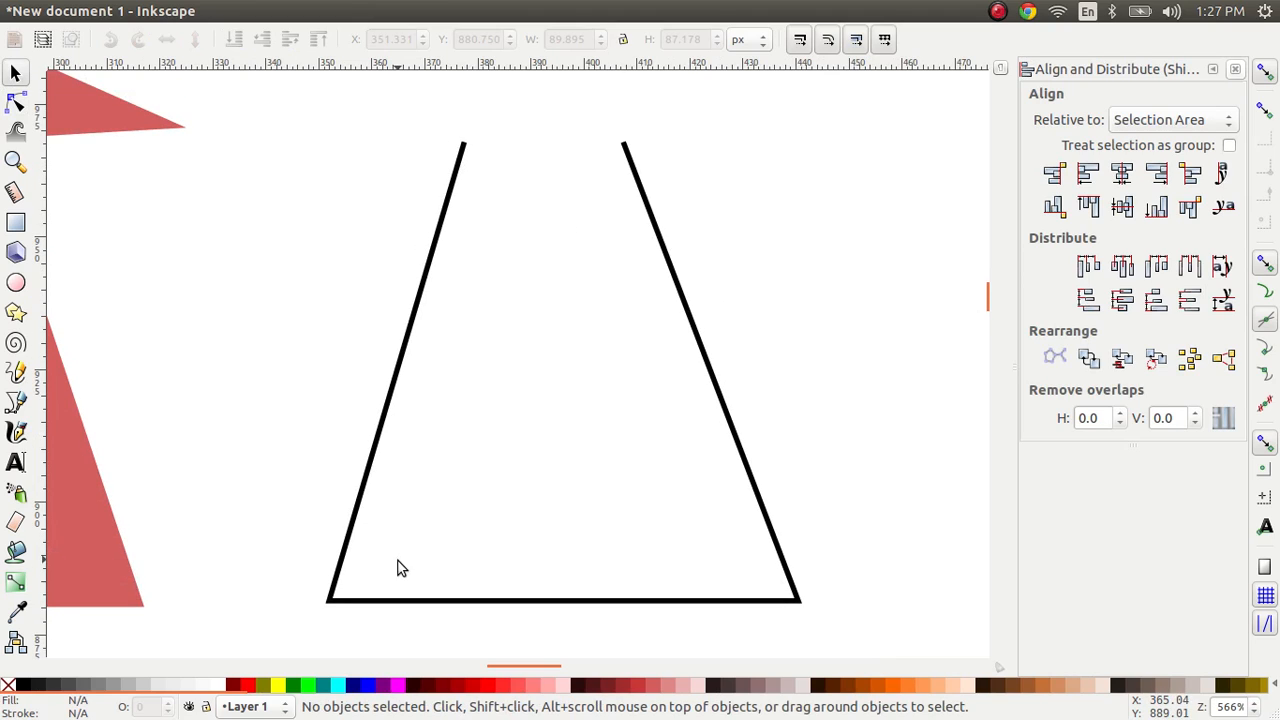
mouse_move(340, 612)
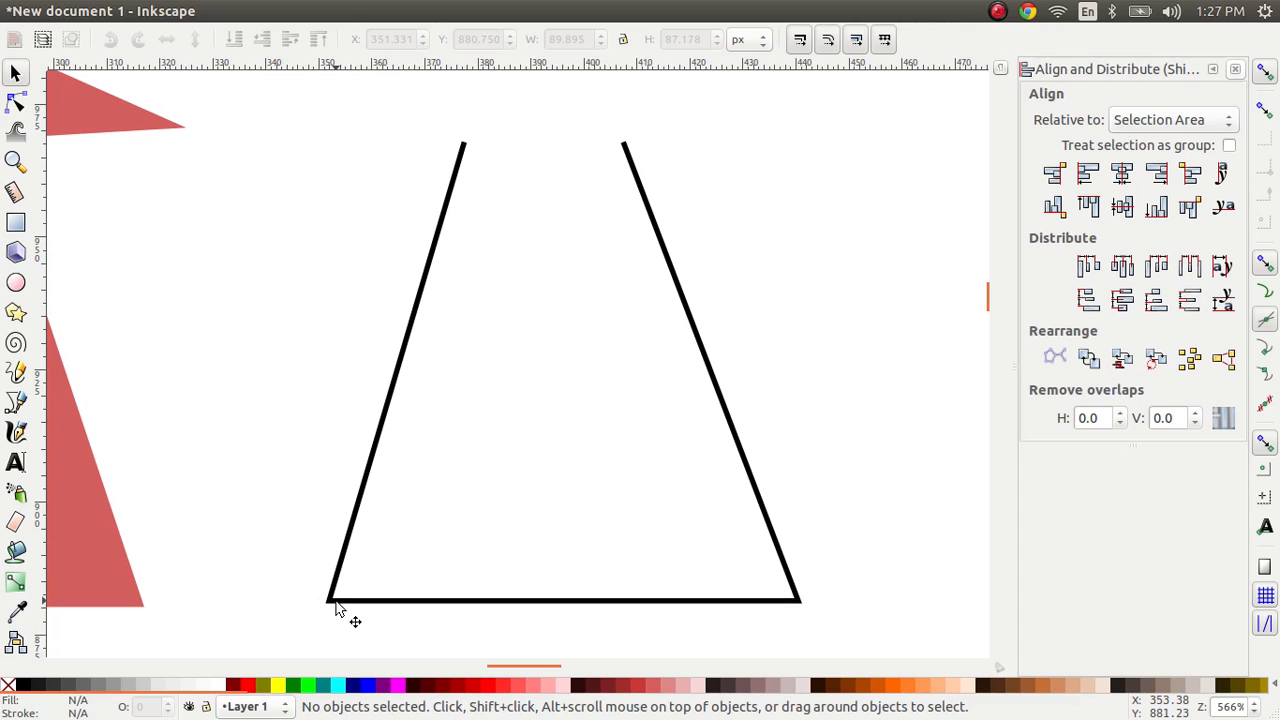
mouse_move(635, 152)
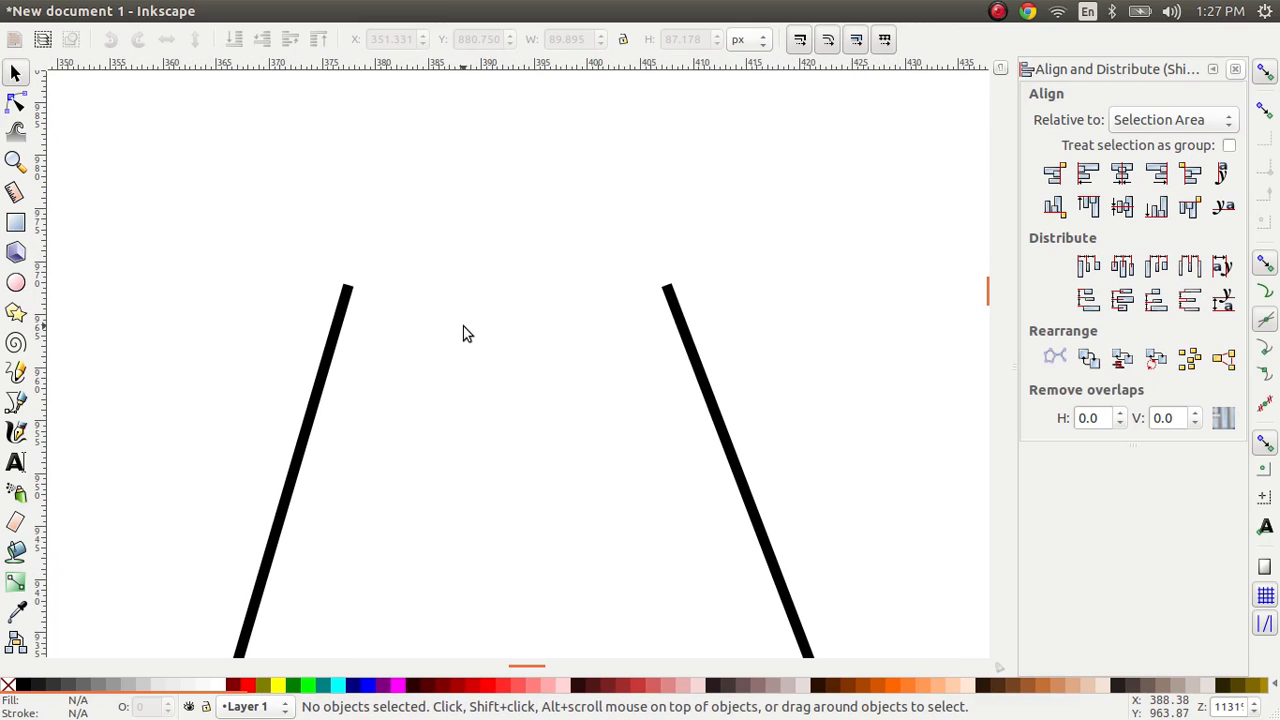
mouse_move(16, 434)
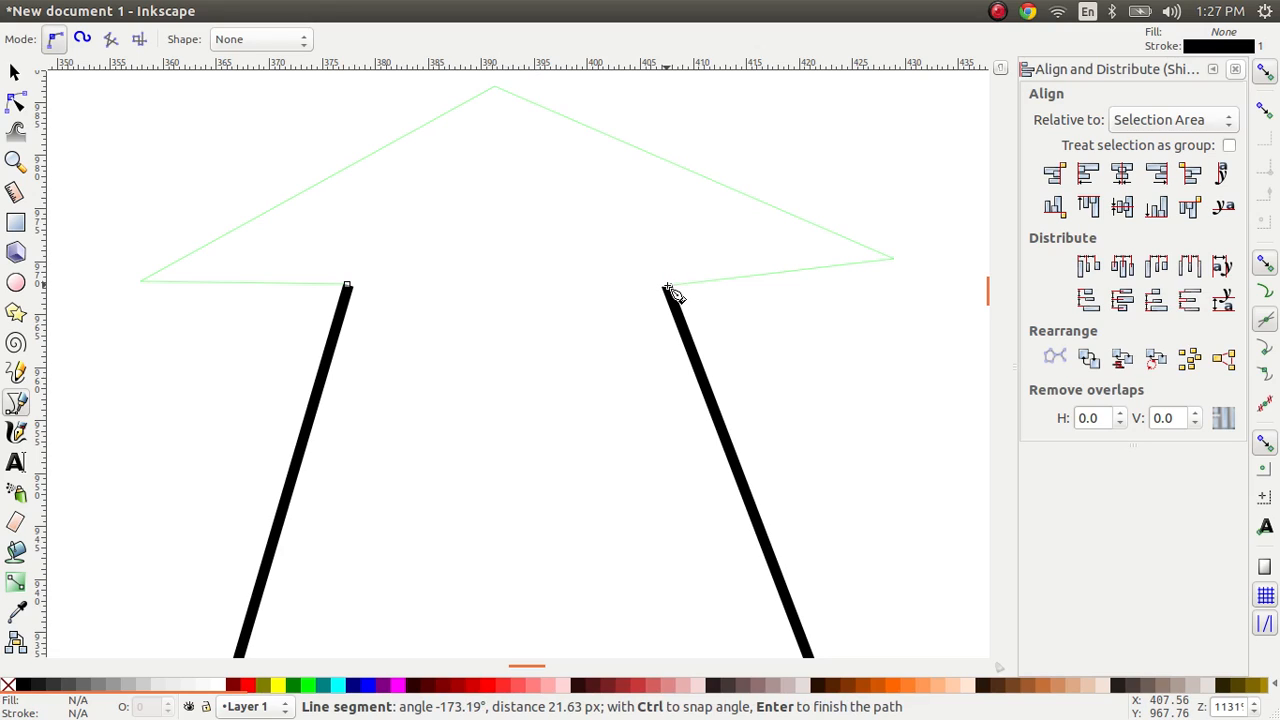
mouse_move(662, 297)
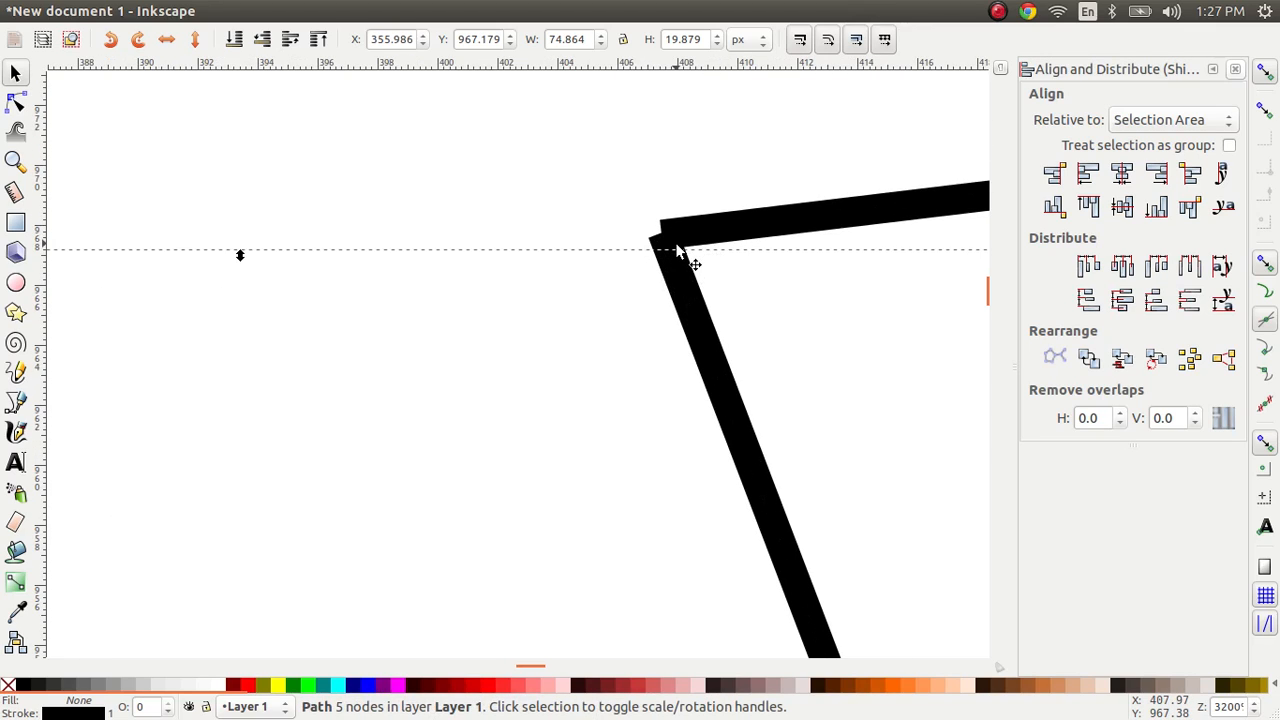
mouse_move(739, 277)
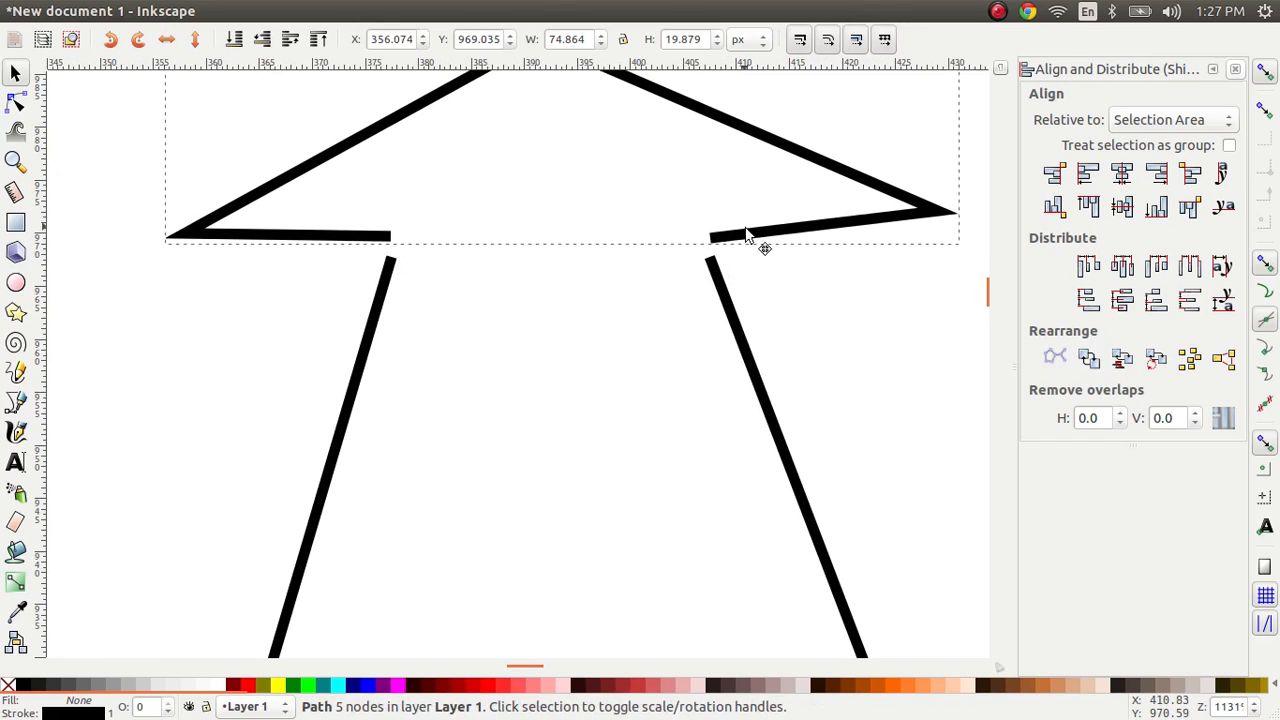
Step: Move the arrowhead so its inner ends meet the body's top ends
left_click_drag(760, 245, 760, 243)
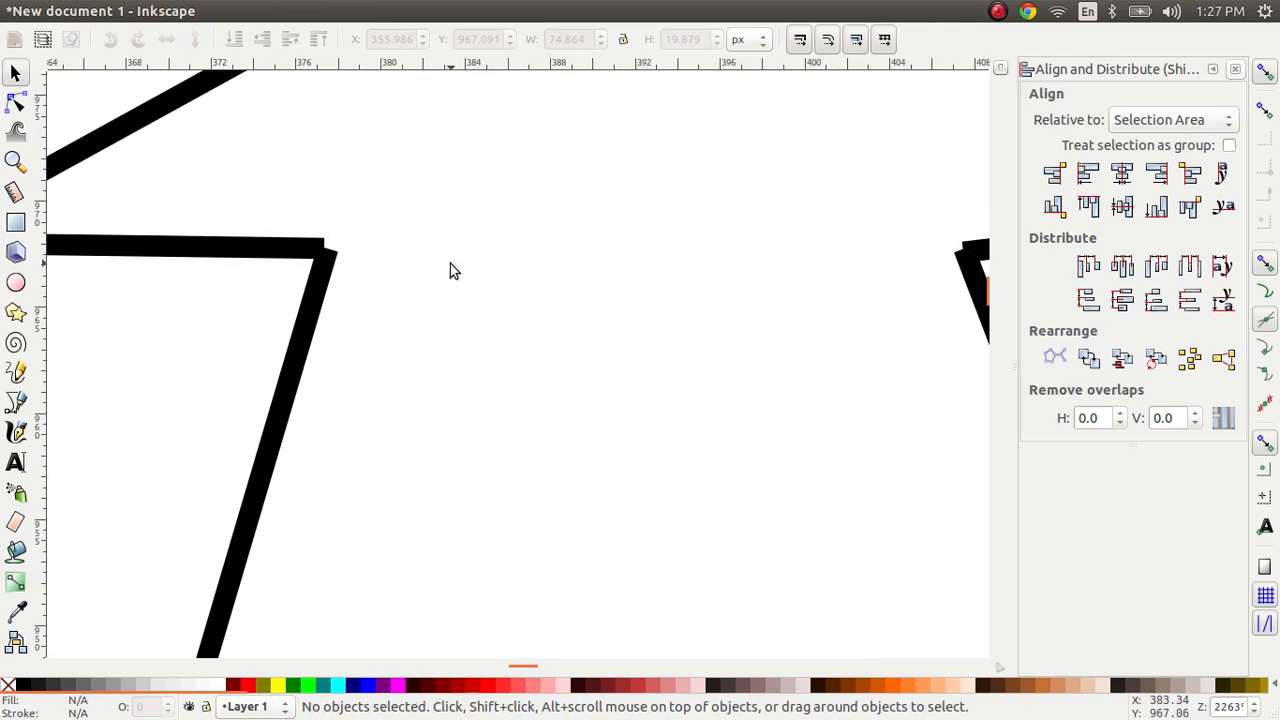
Step: Select the arrowhead and the body together with a drag
left_click(14, 102)
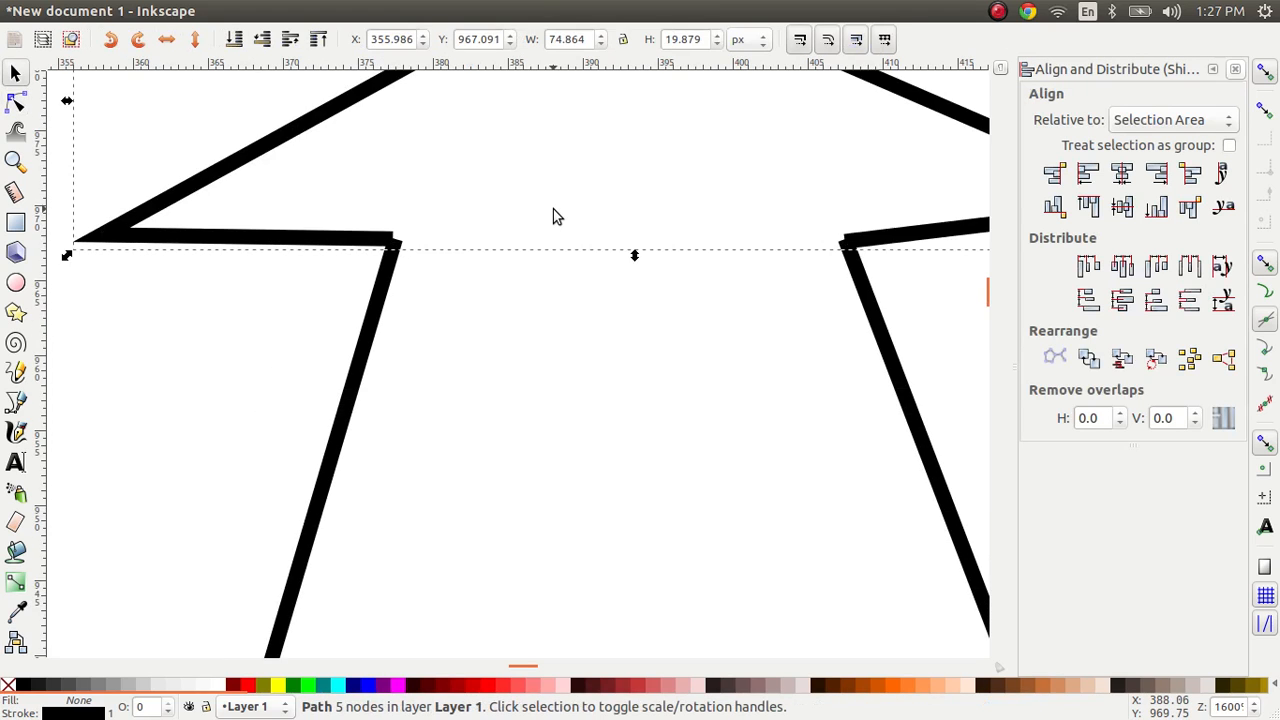
left_click_drag(558, 217, 462, 131)
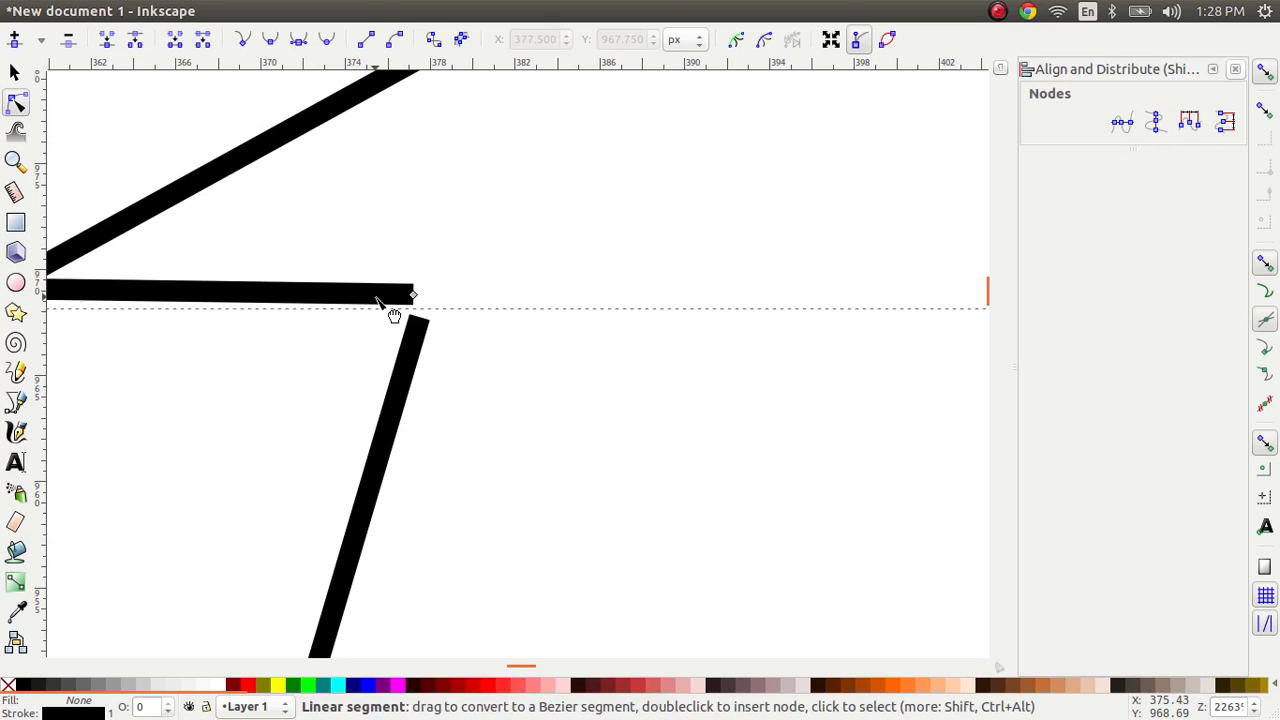
mouse_move(14, 102)
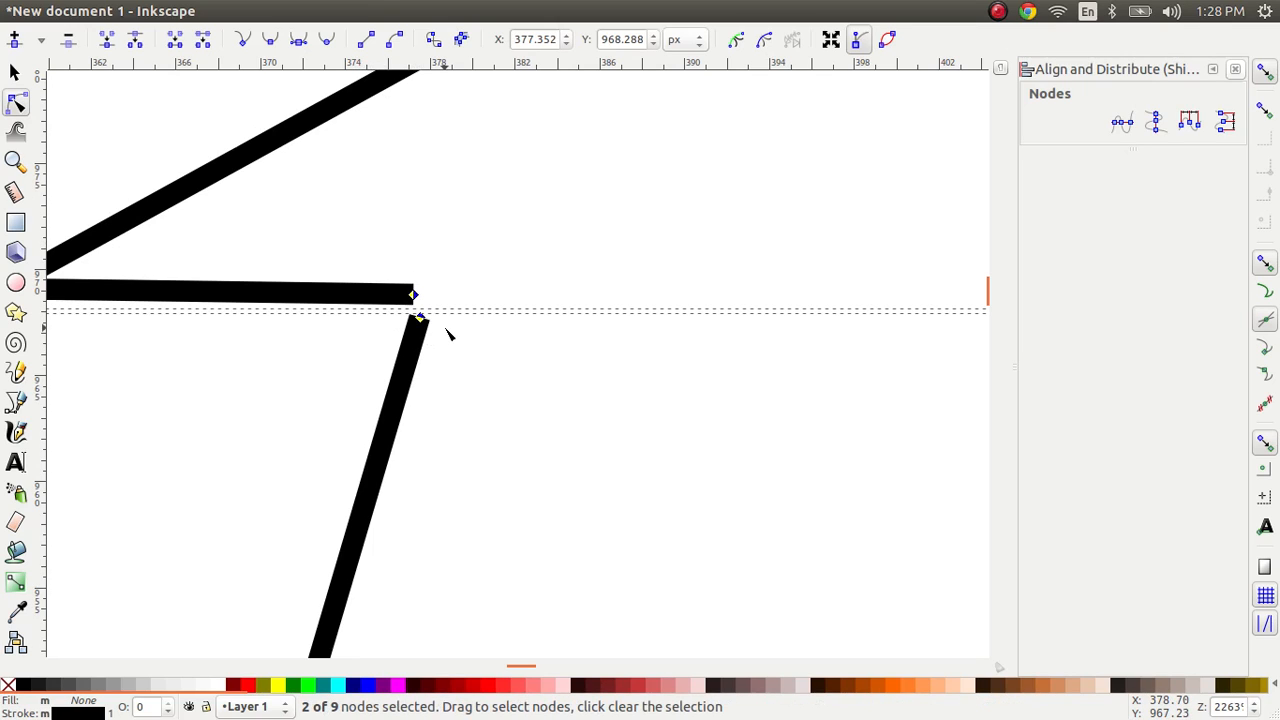
mouse_move(107, 43)
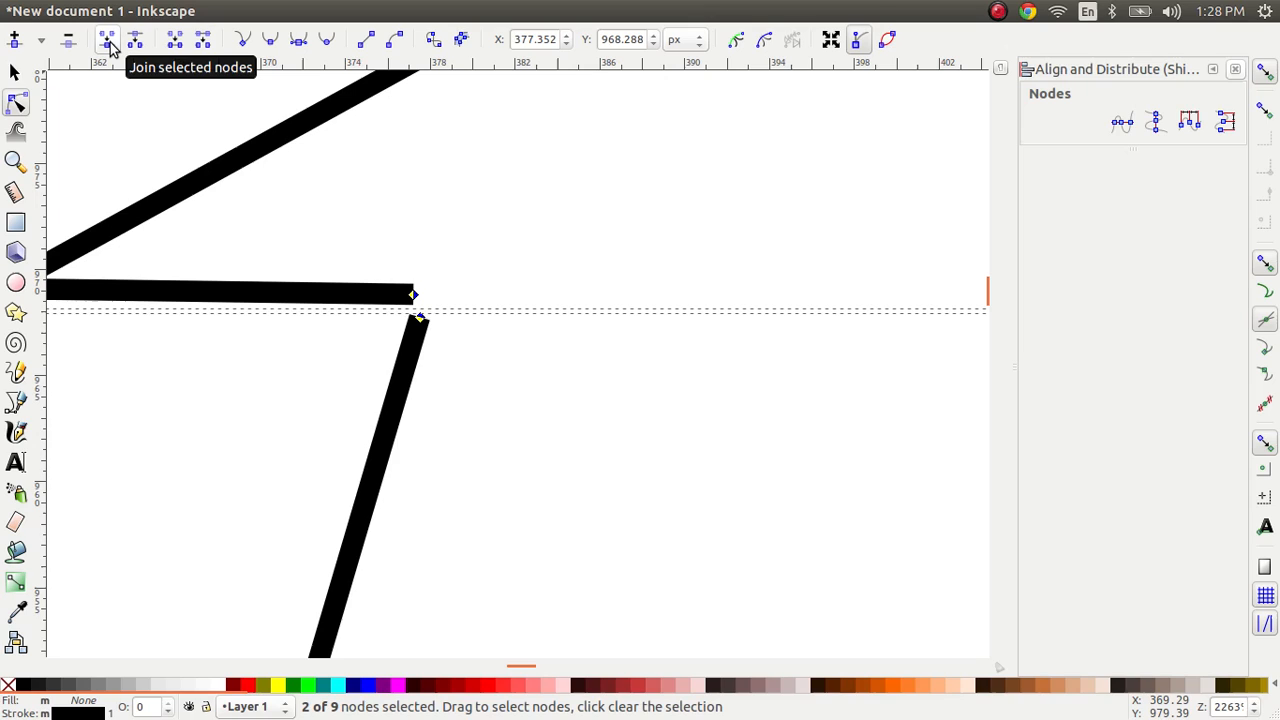
Step: Join the overlapping end nodes at the arrowhead's corners to the body's top ends
left_click(109, 40)
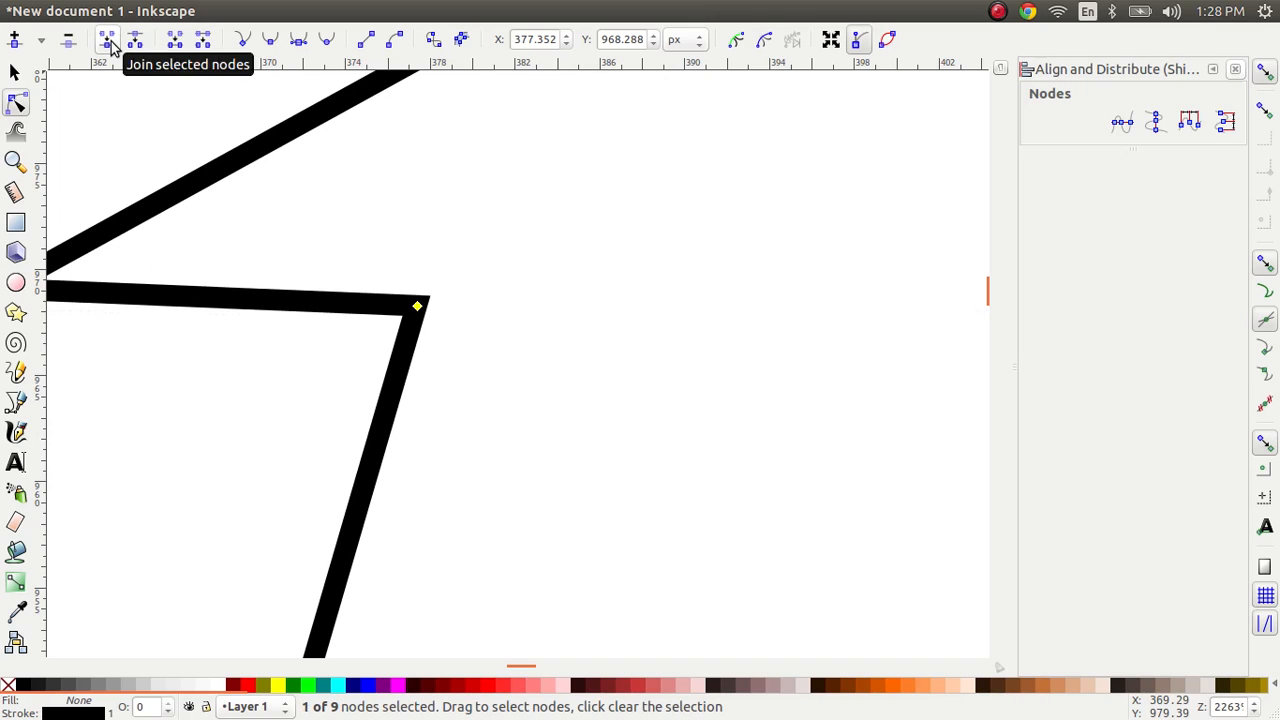
left_click(104, 41)
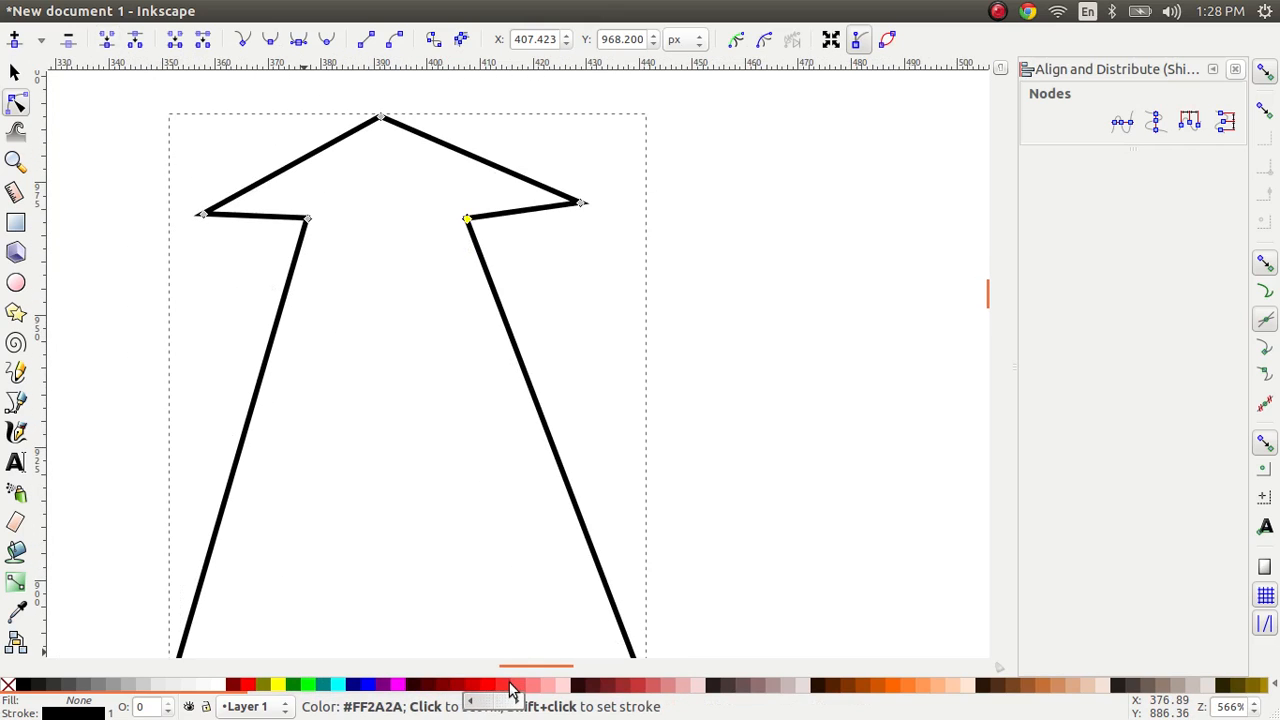
mouse_move(577, 699)
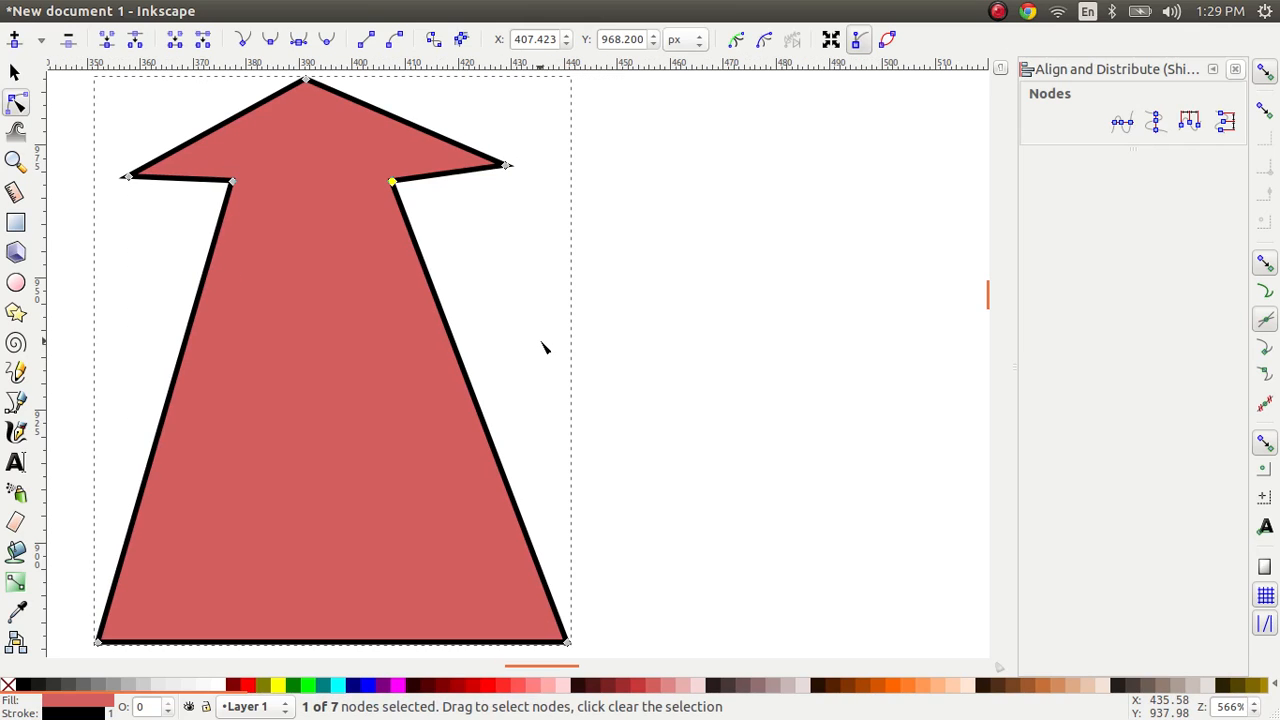
mouse_move(447, 345)
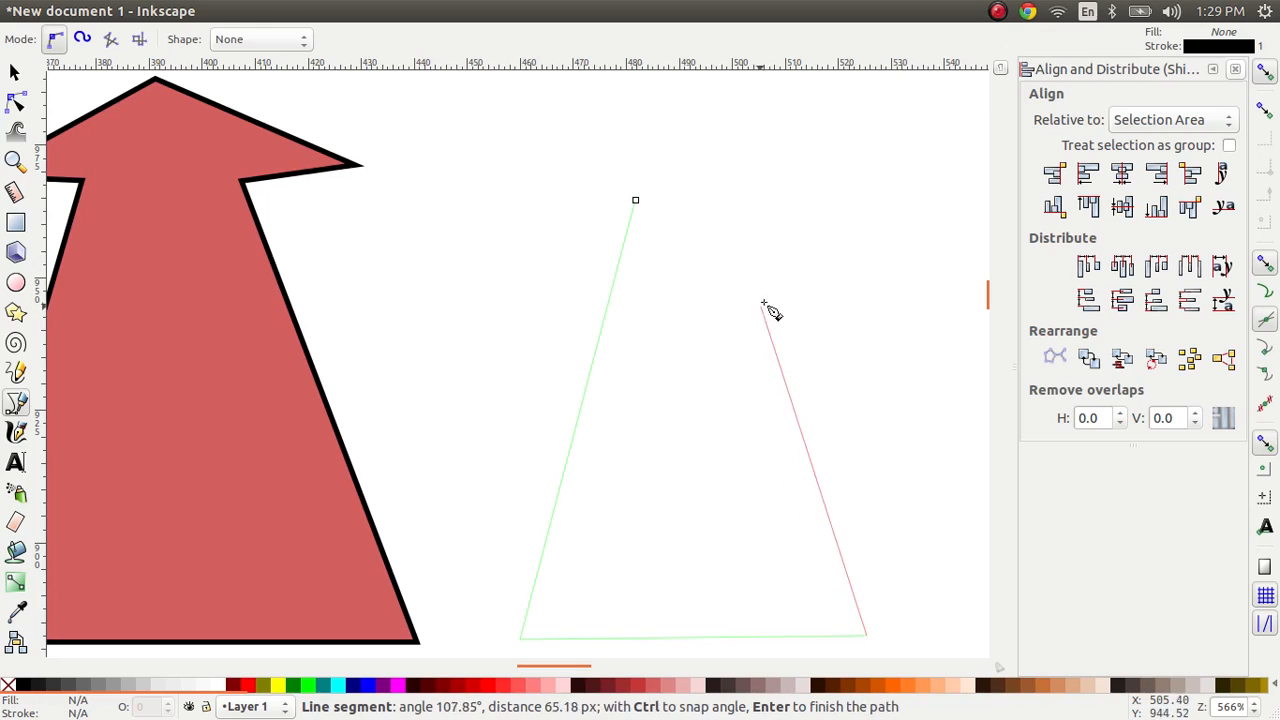
mouse_move(725, 196)
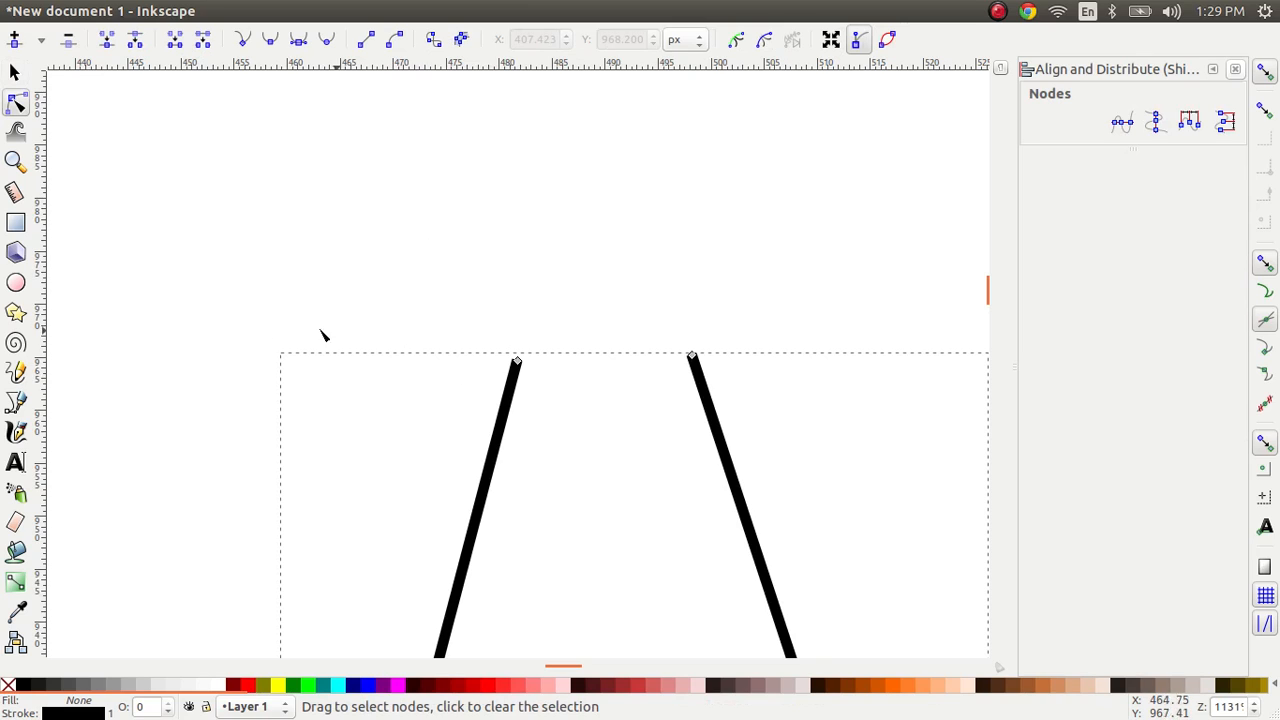
mouse_move(512, 405)
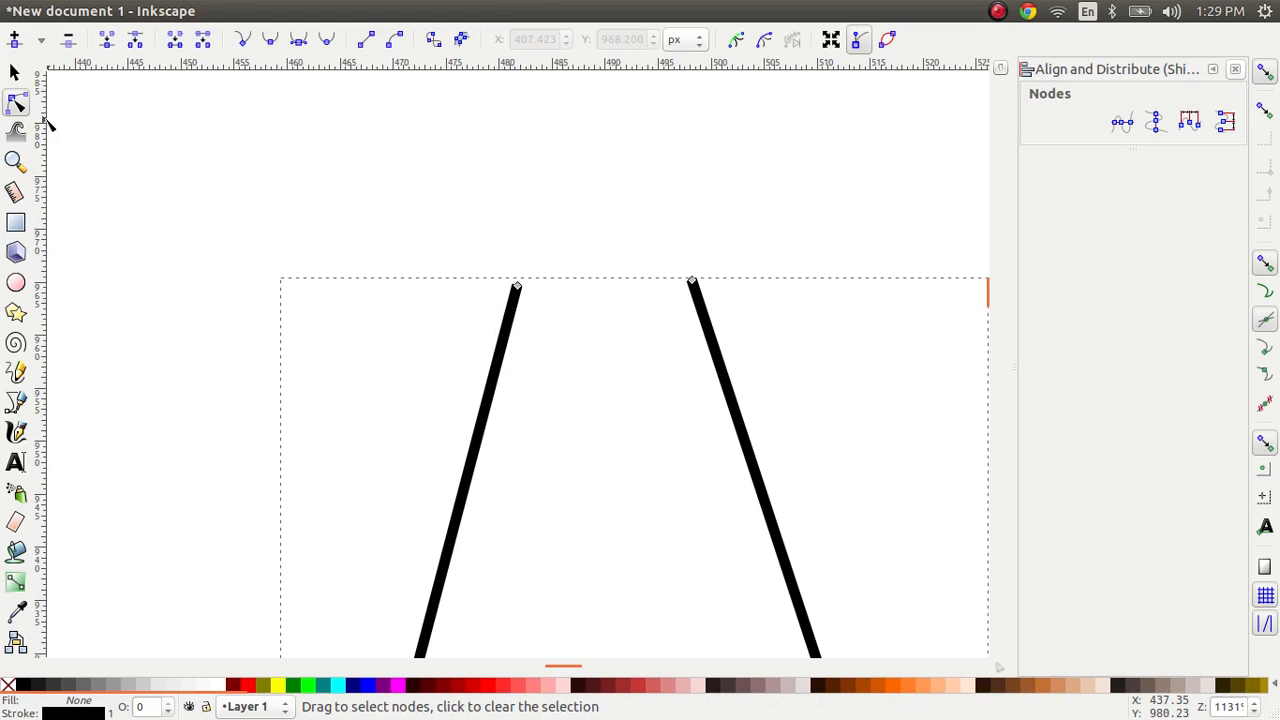
mouse_move(82, 285)
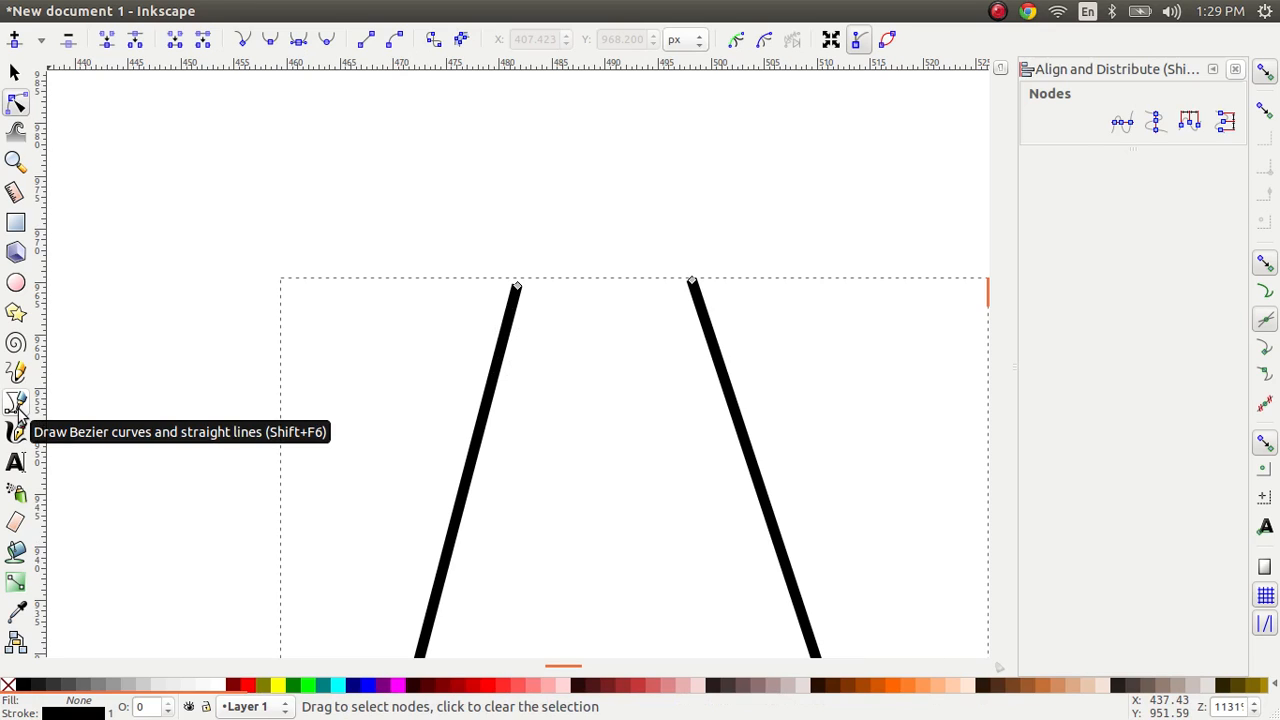
Step: Switch to the Bezier tool and hover over the left line's top end node
left_click(16, 404)
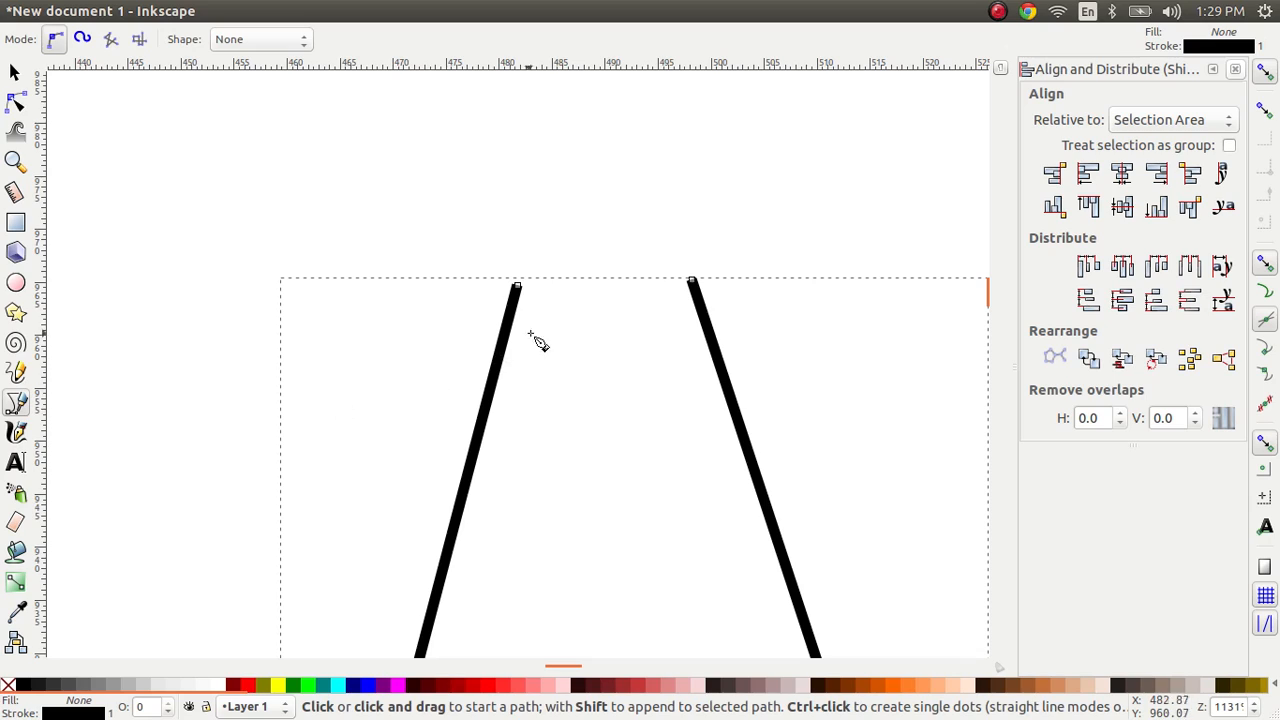
mouse_move(525, 300)
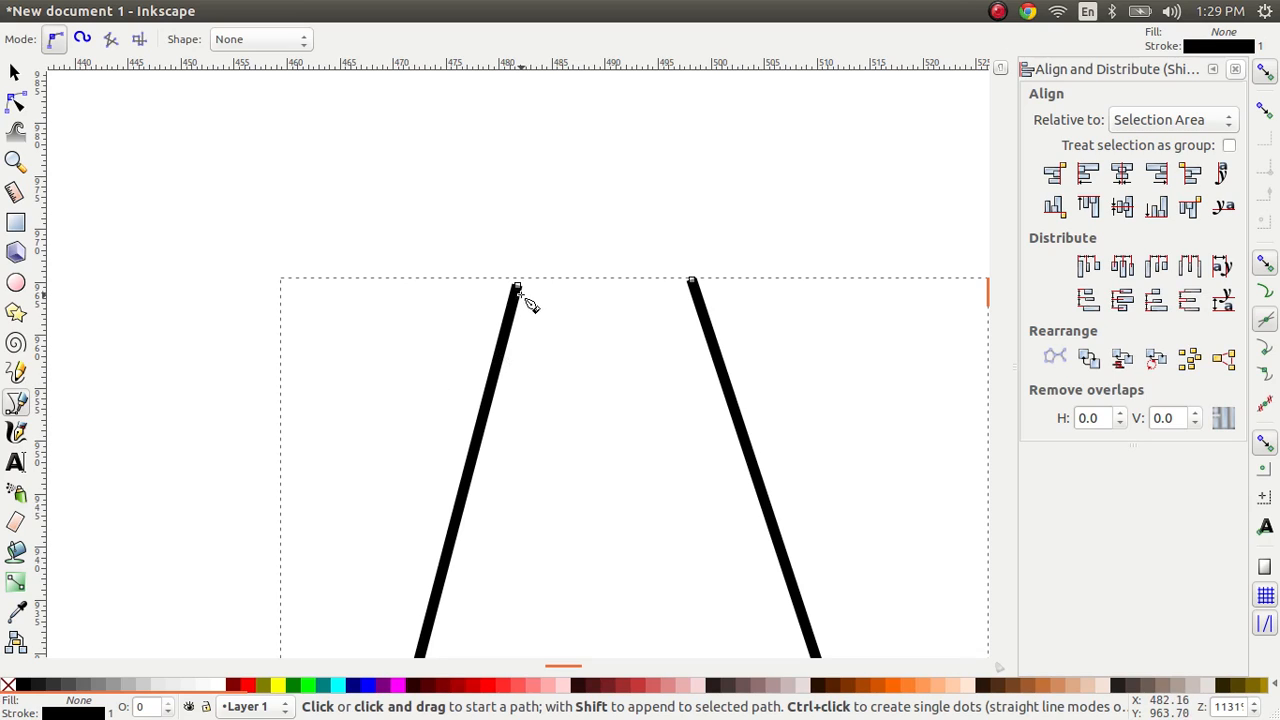
mouse_move(522, 314)
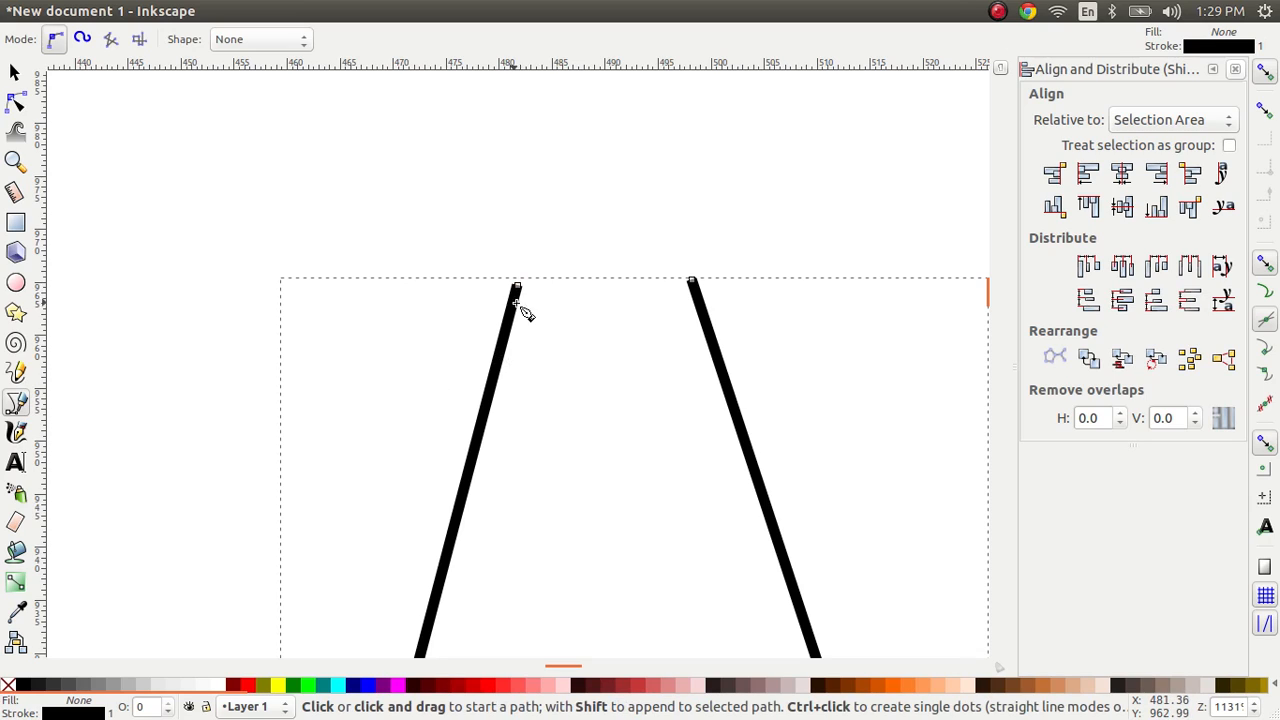
mouse_move(692, 285)
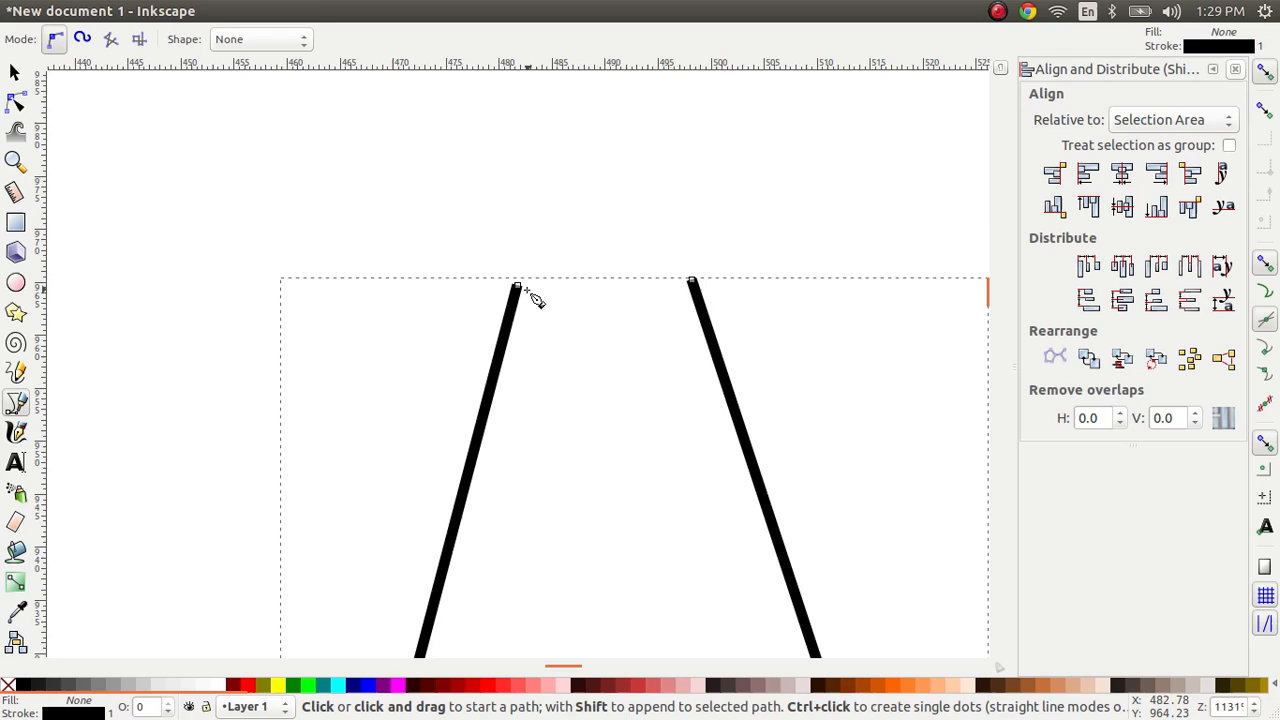
left_click(518, 288)
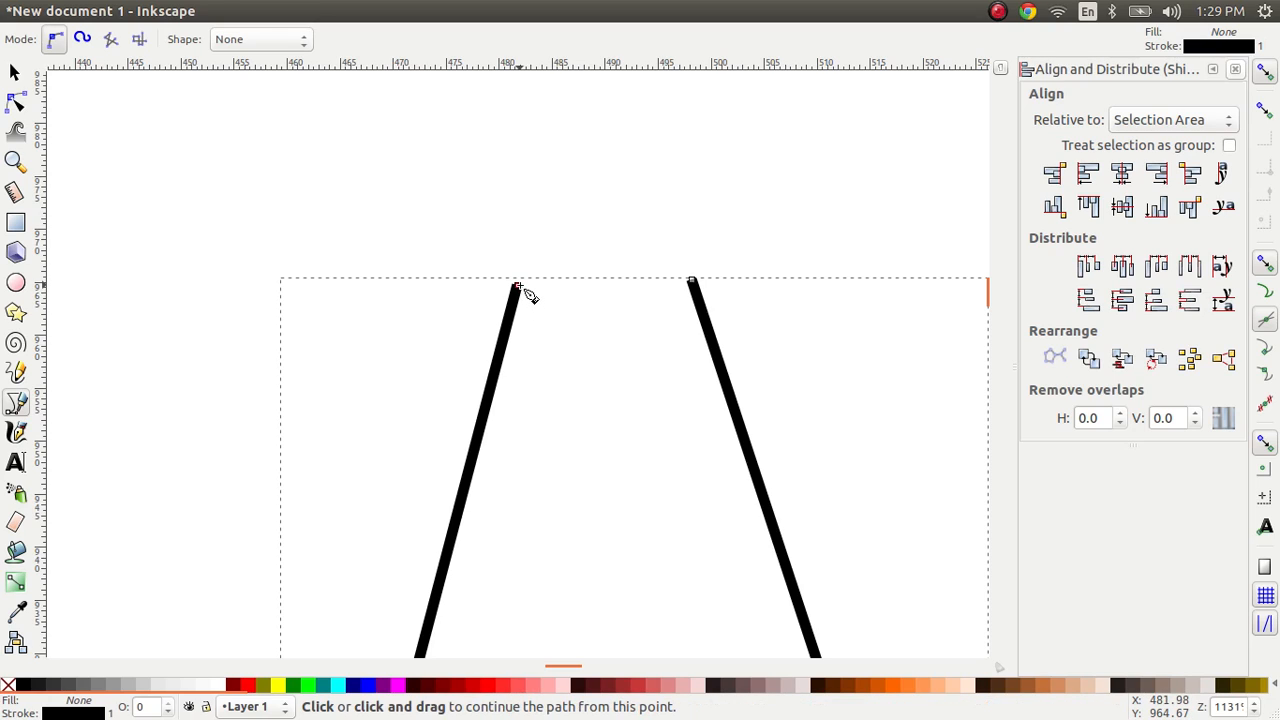
mouse_move(518, 293)
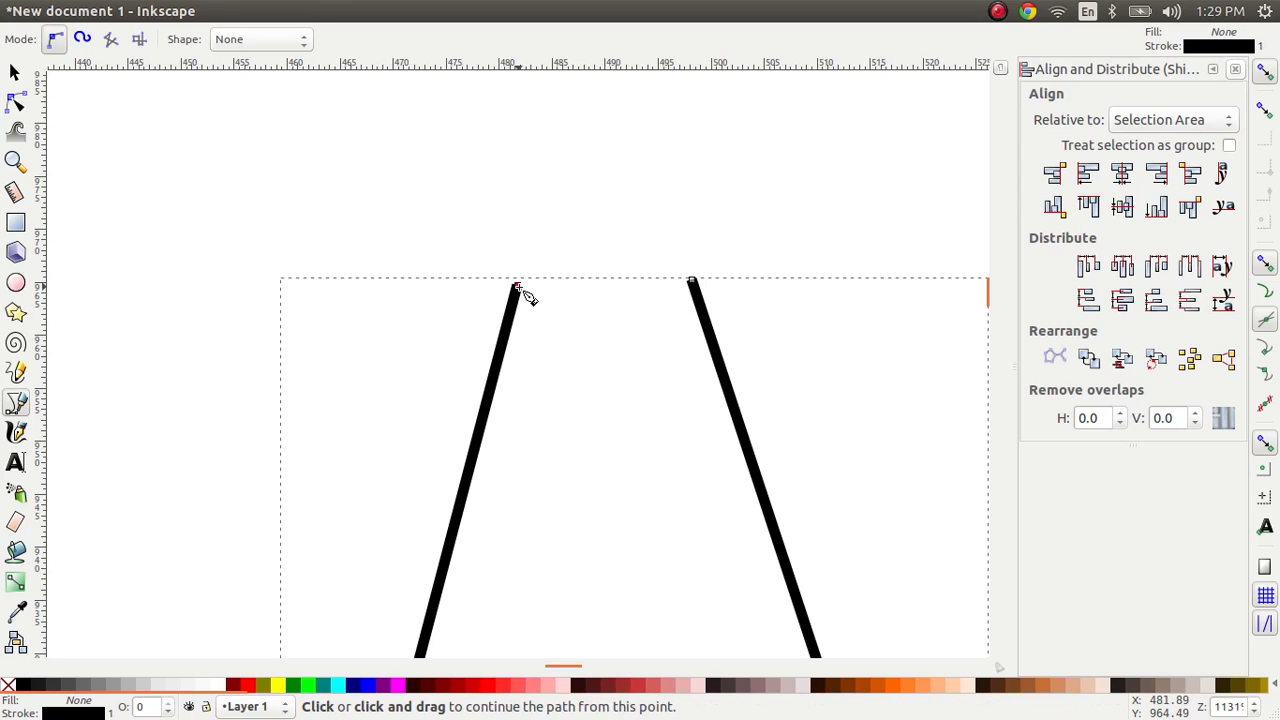
Step: Extend a straight segment leftward from the stem's left top end
left_click_drag(518, 290, 485, 293)
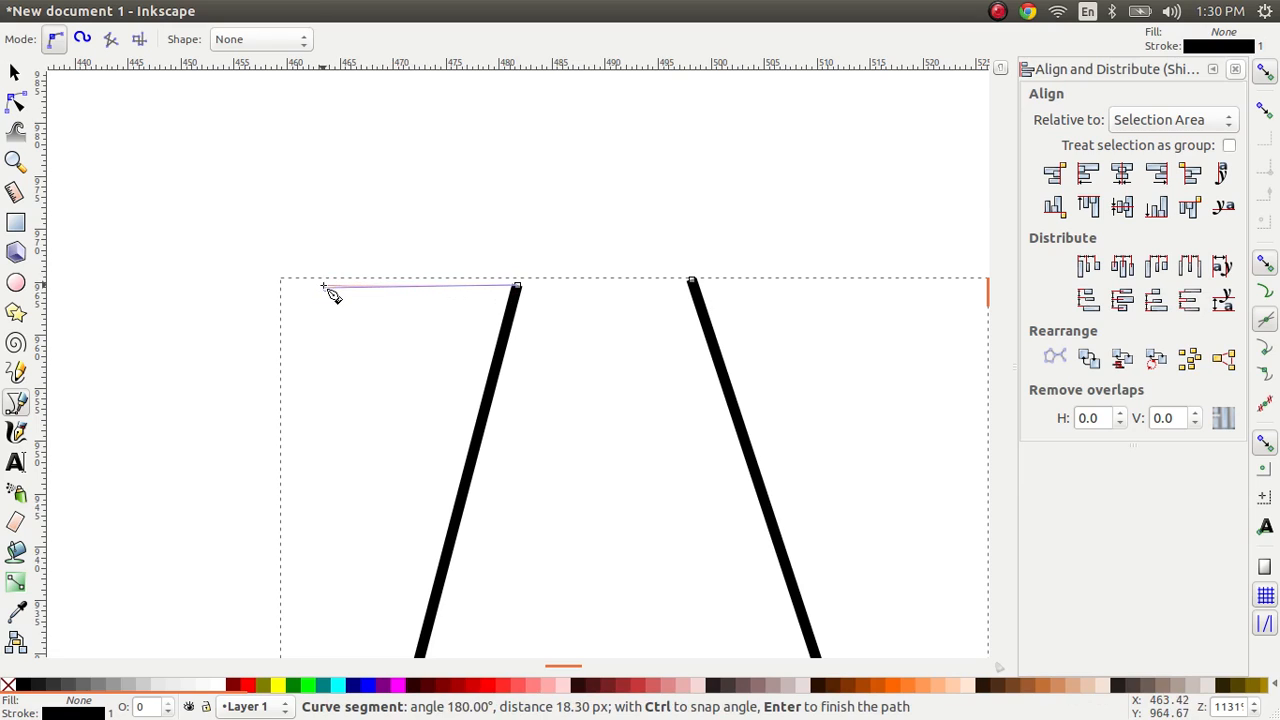
mouse_move(475, 145)
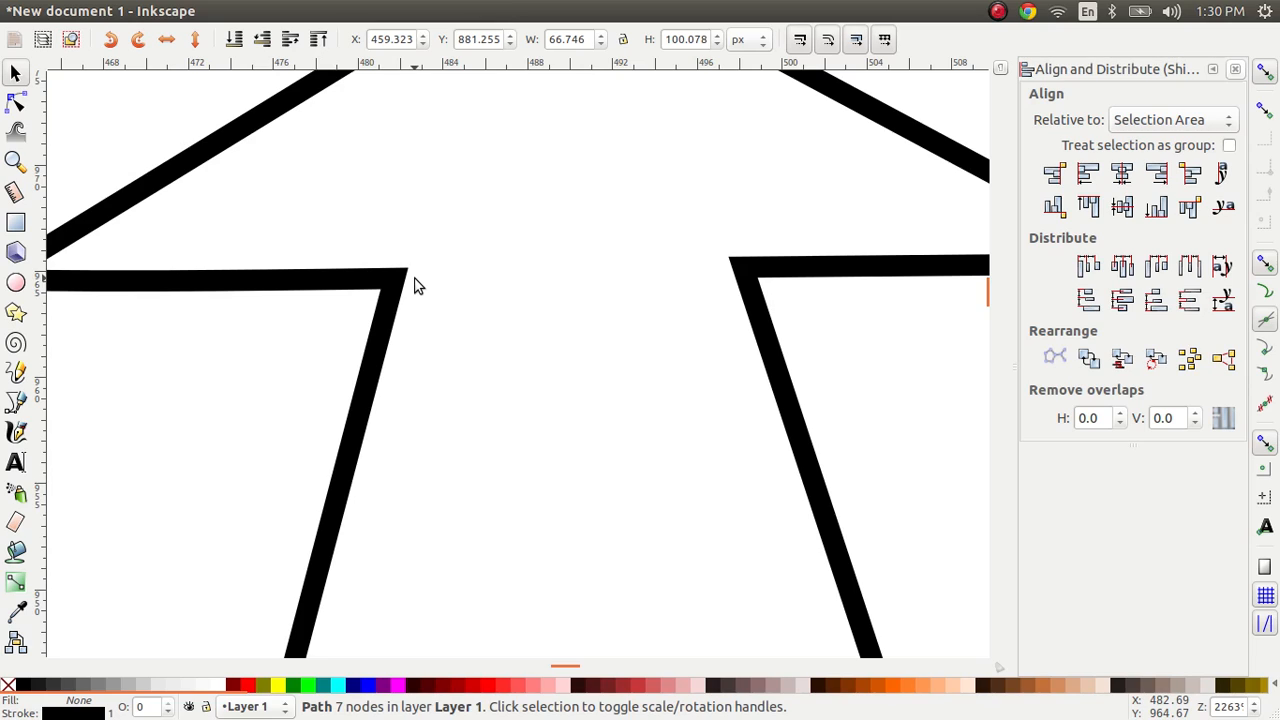
mouse_move(410, 274)
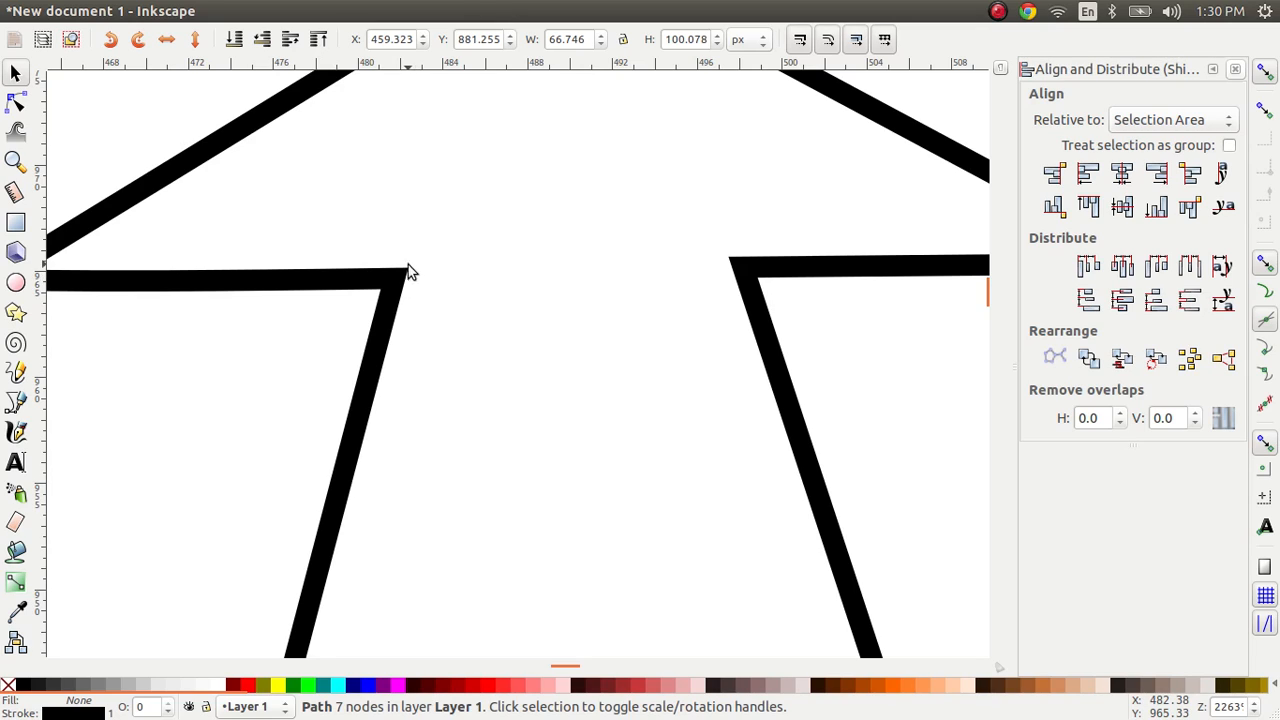
mouse_move(401, 281)
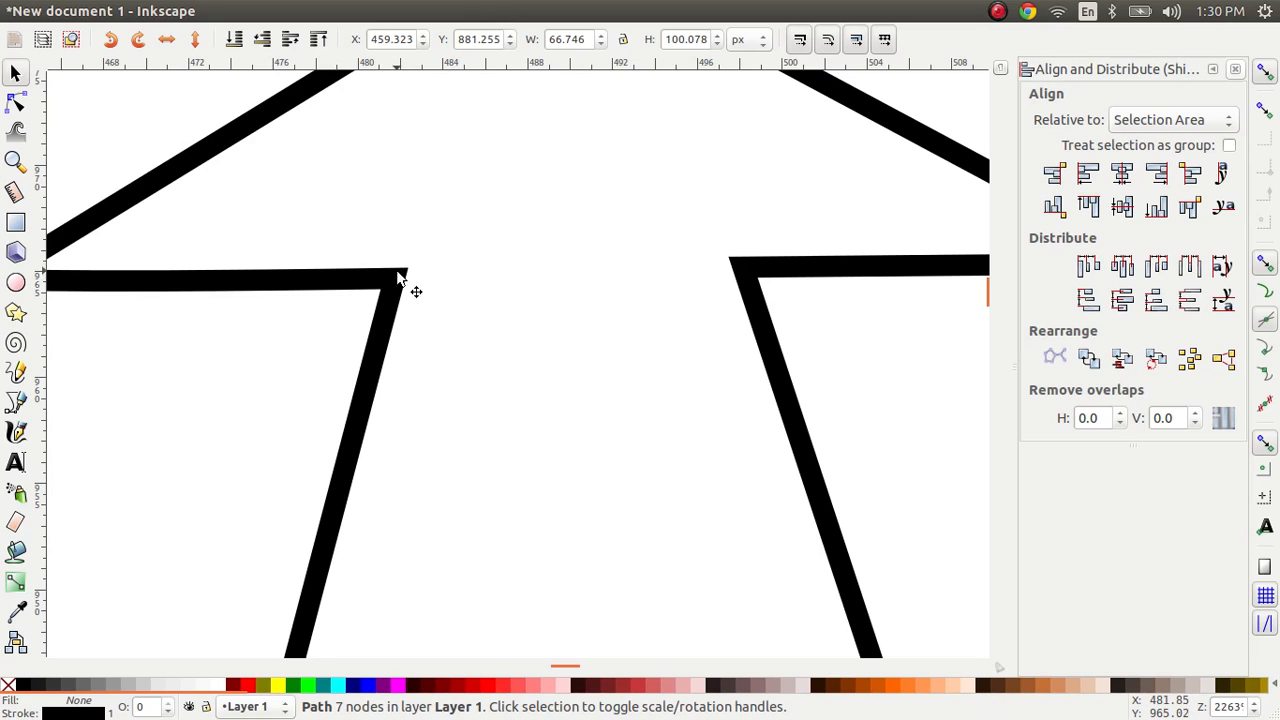
mouse_move(410, 297)
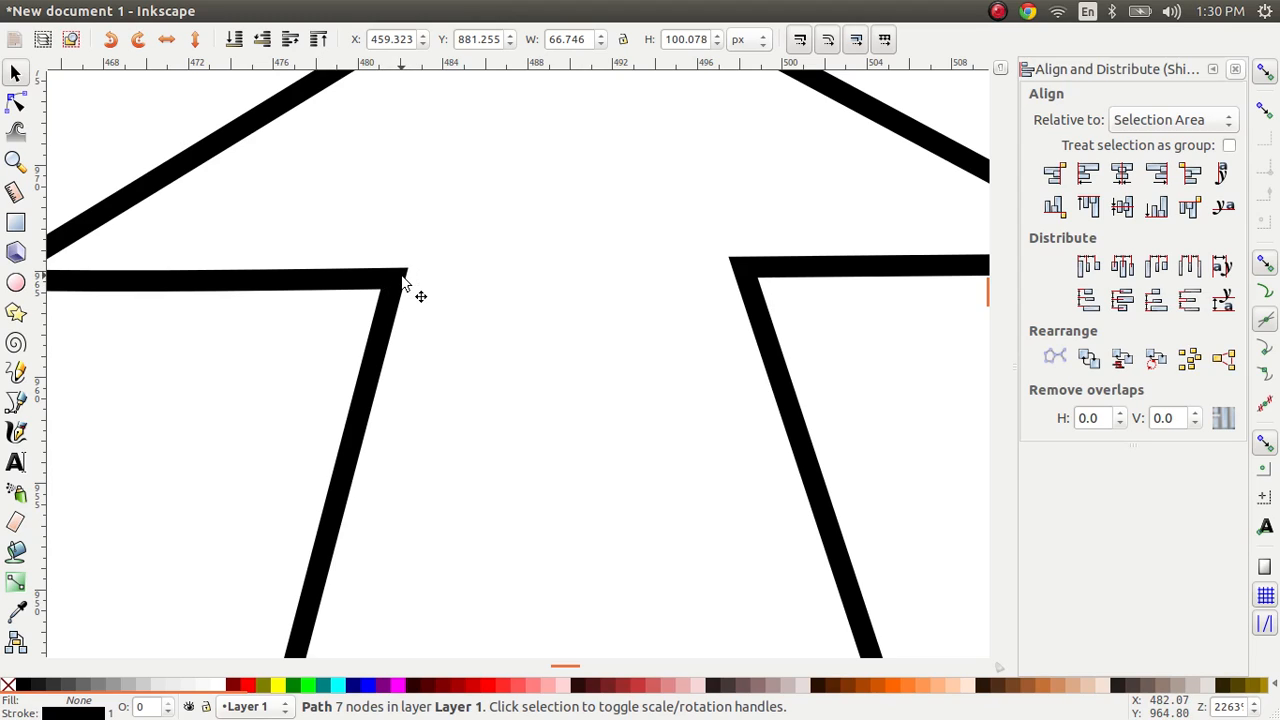
mouse_move(332, 305)
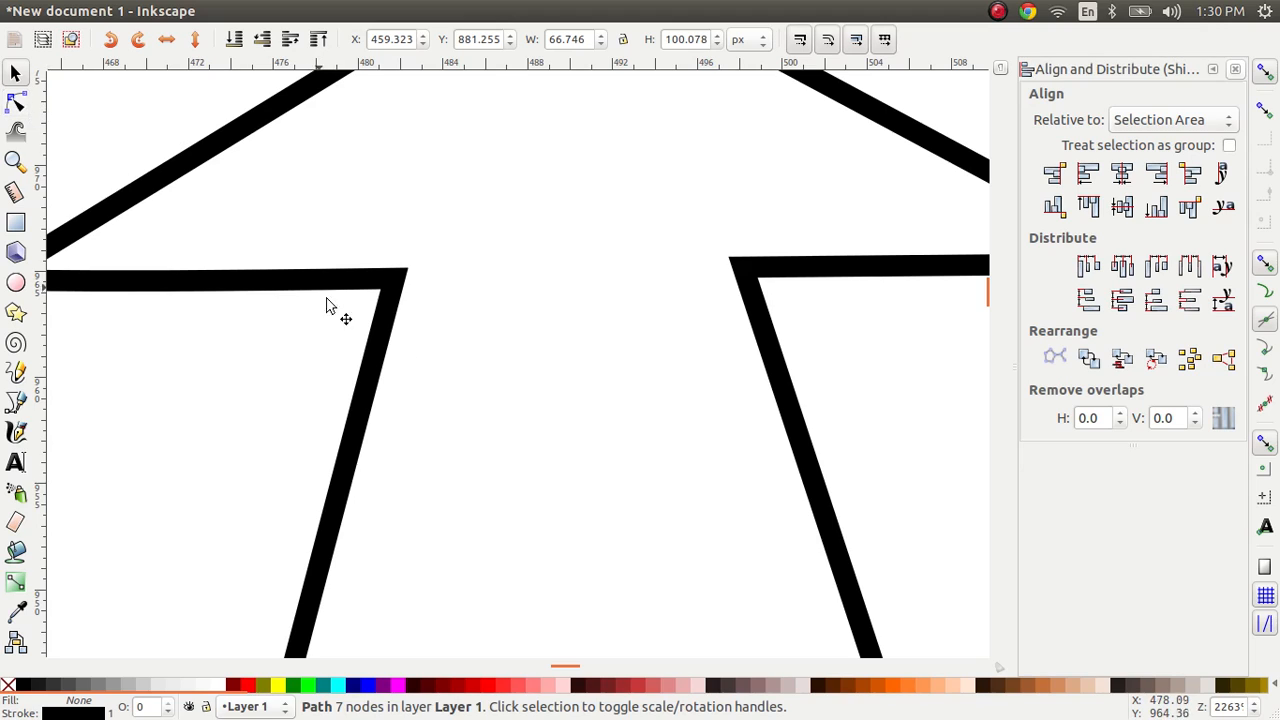
Step: Switch to the Node tool to show the arrow's seven nodes
left_click(14, 102)
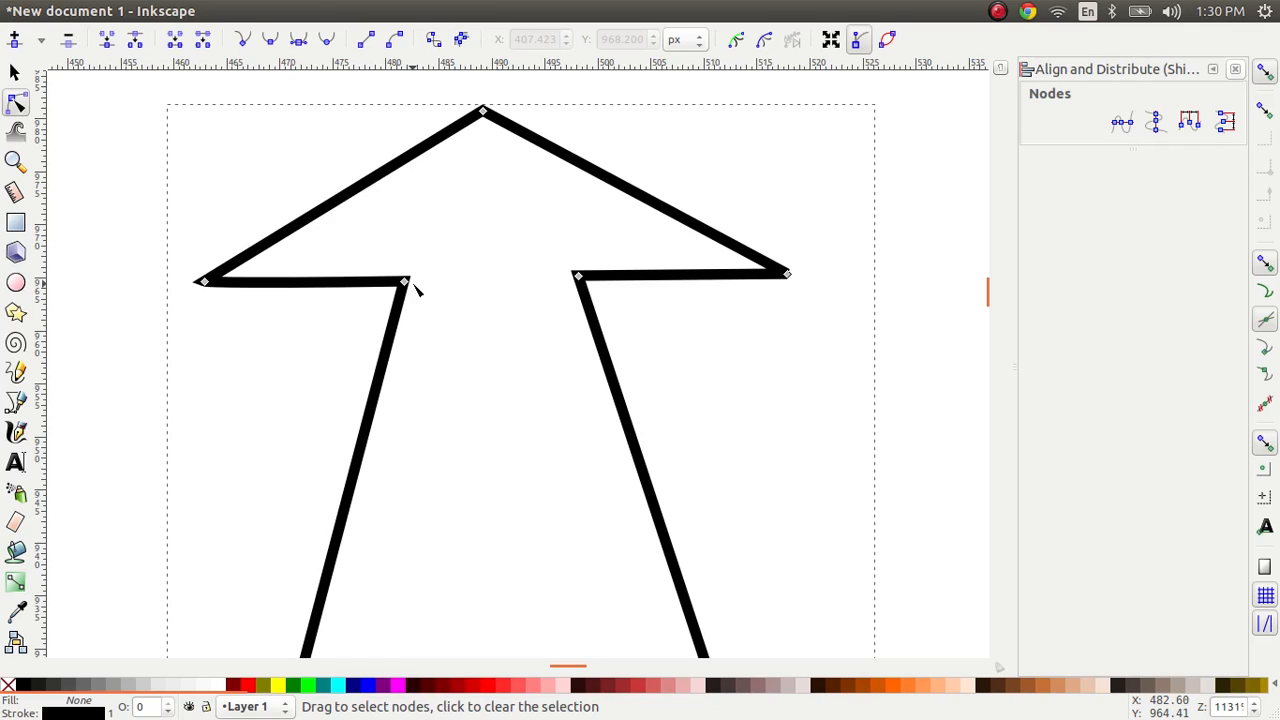
mouse_move(405, 300)
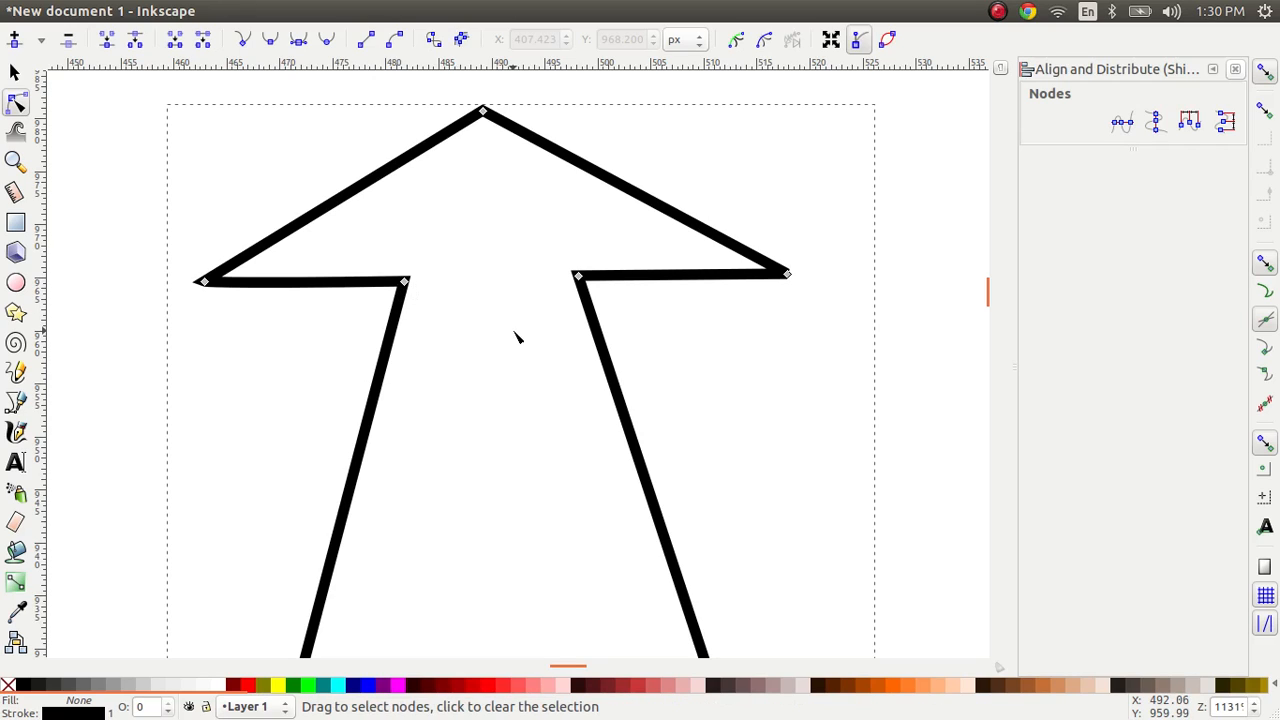
mouse_move(525, 305)
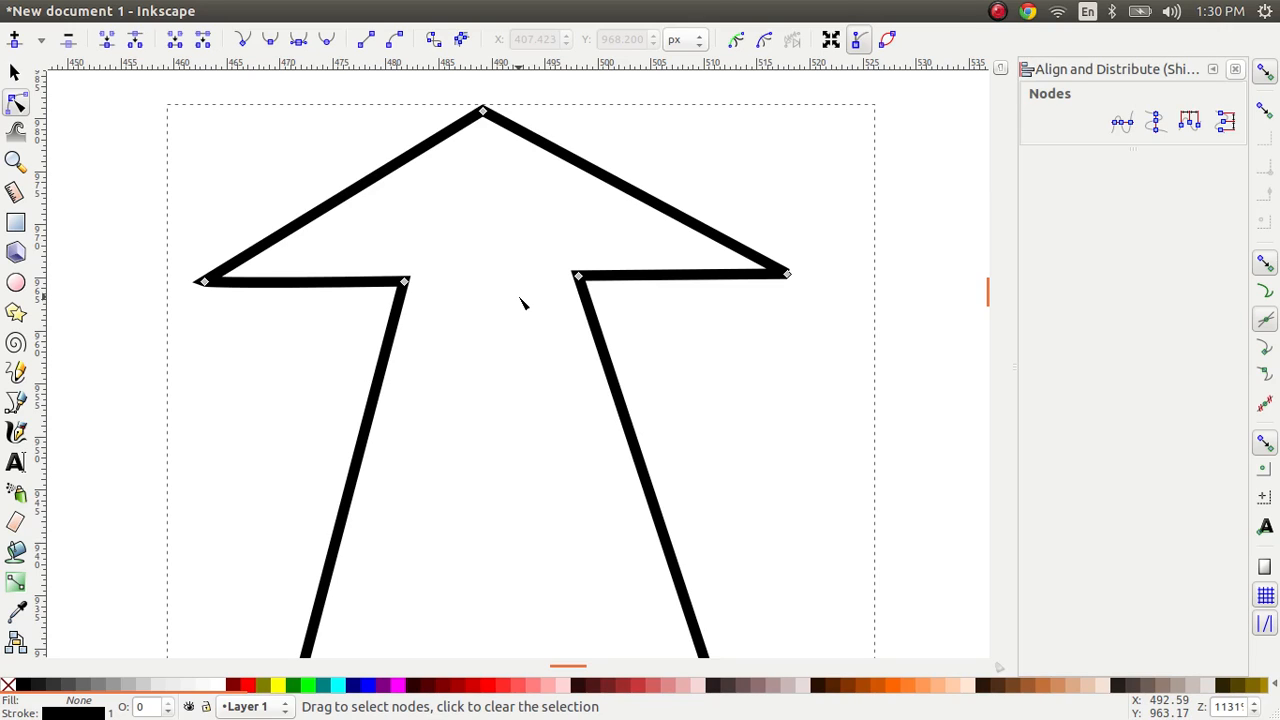
mouse_move(14, 103)
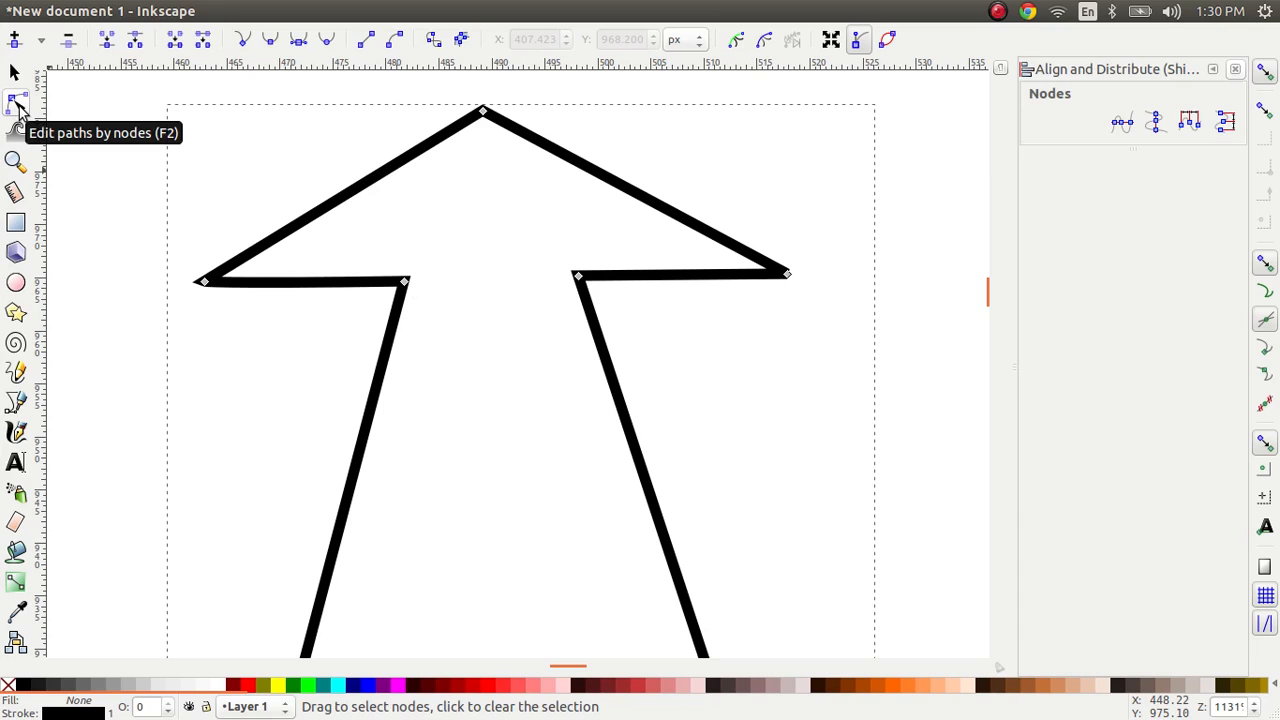
mouse_move(394, 226)
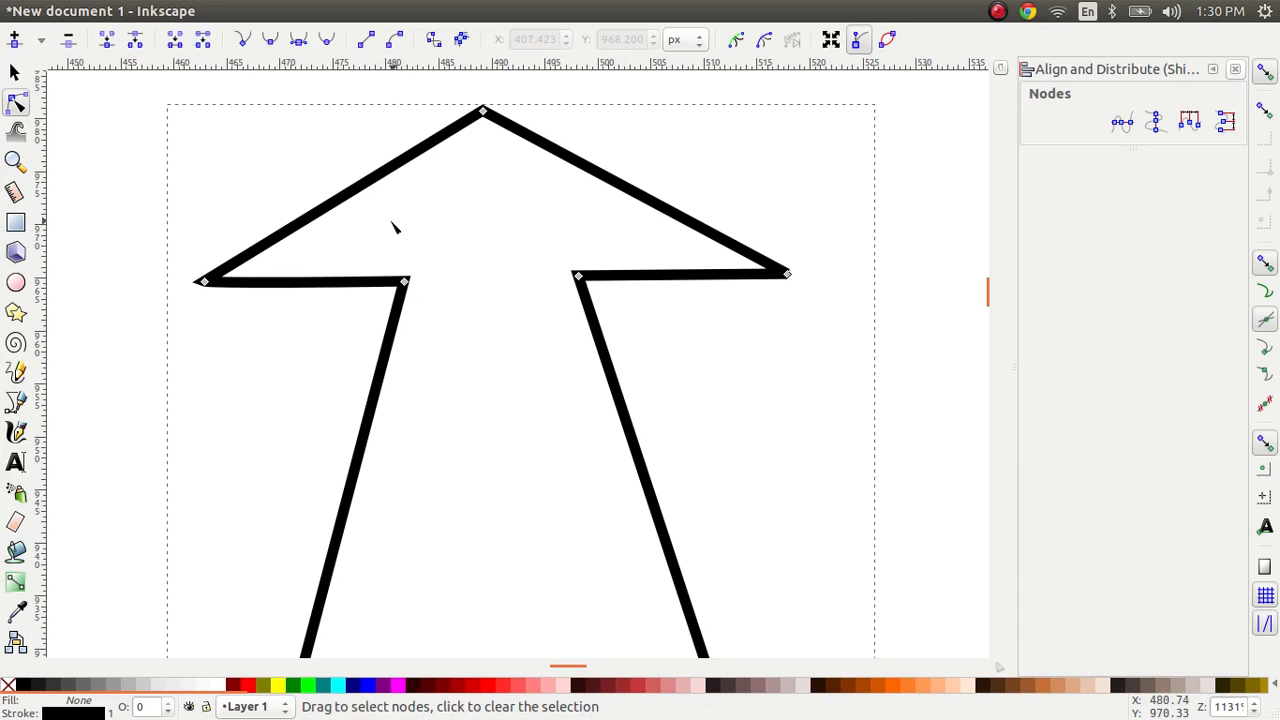
mouse_move(46, 466)
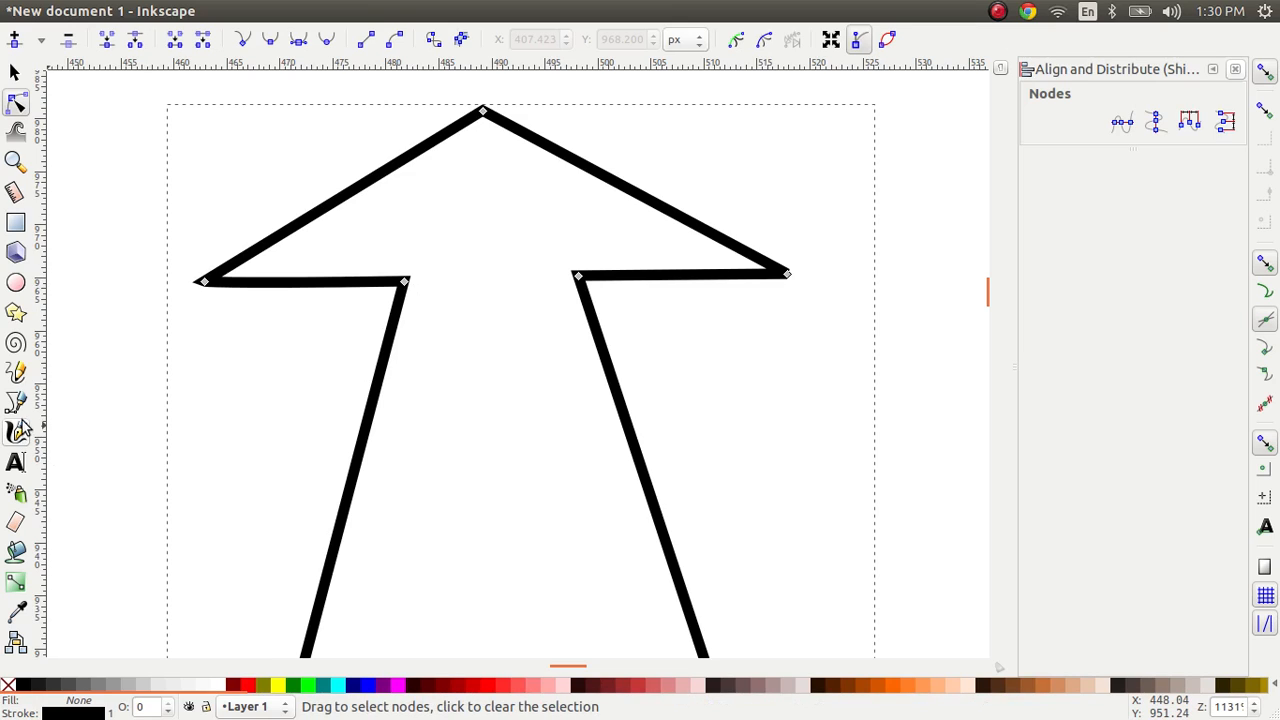
mouse_move(16, 404)
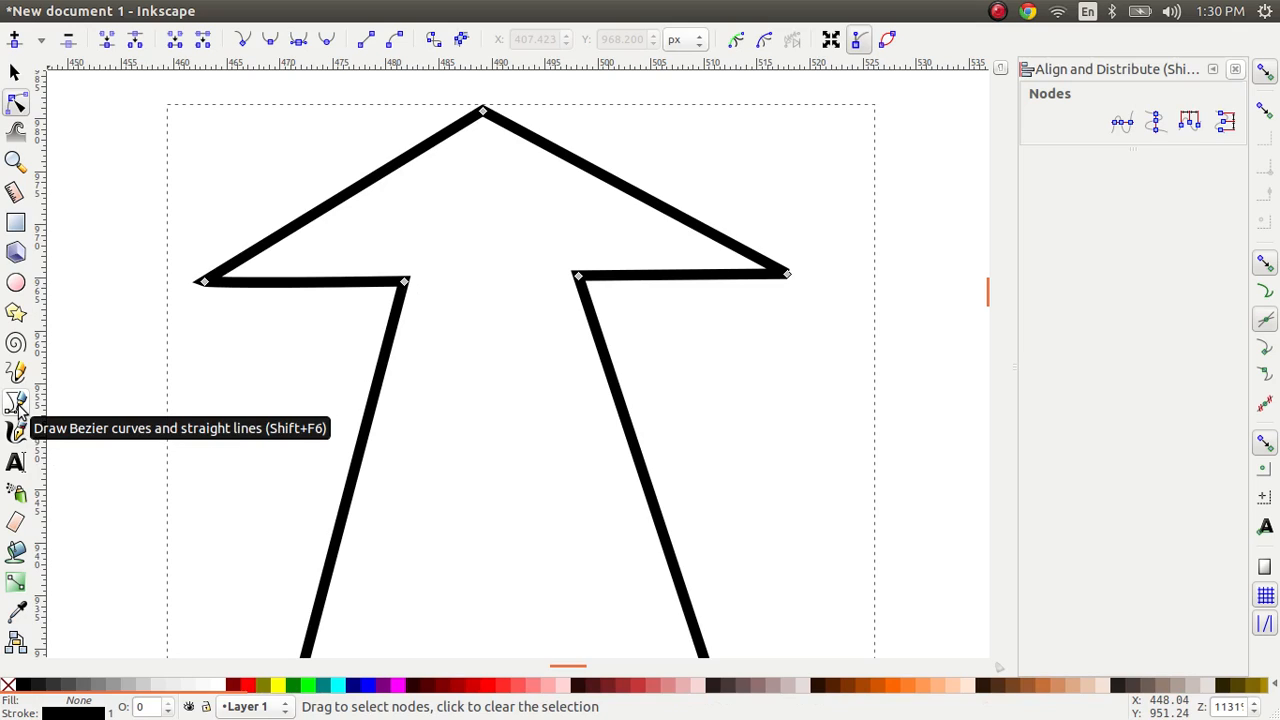